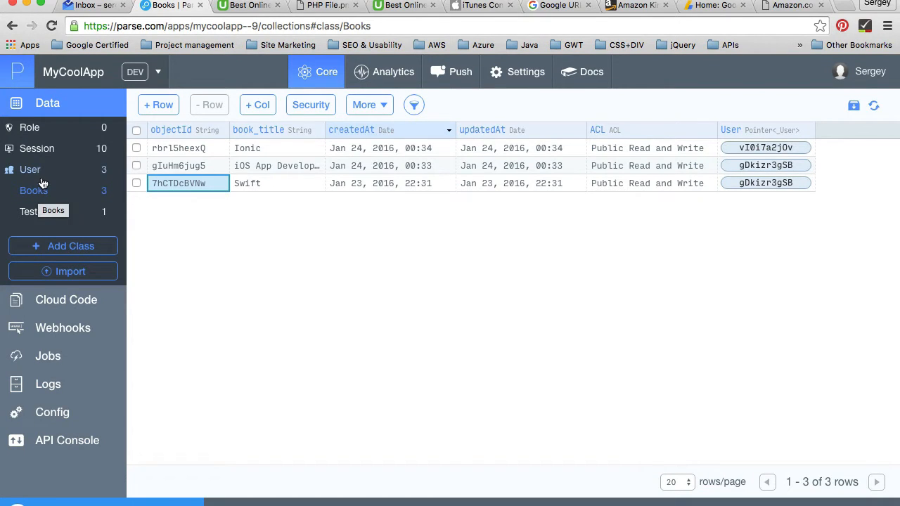
Review the User class, return to Books, and start adding a new class
{"action": "left_click", "coordinate": [31, 168]}
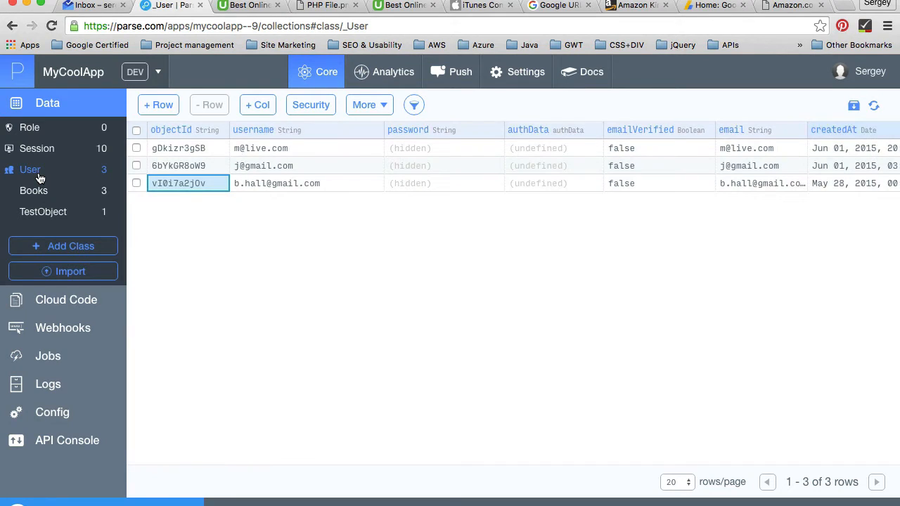
{"action": "left_click", "coordinate": [33, 191]}
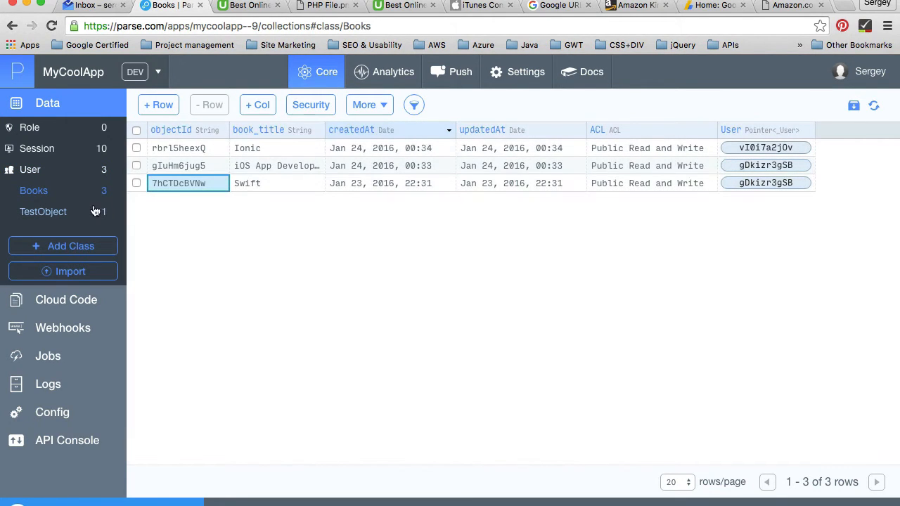
{"action": "mouse_move", "coordinate": [78, 228]}
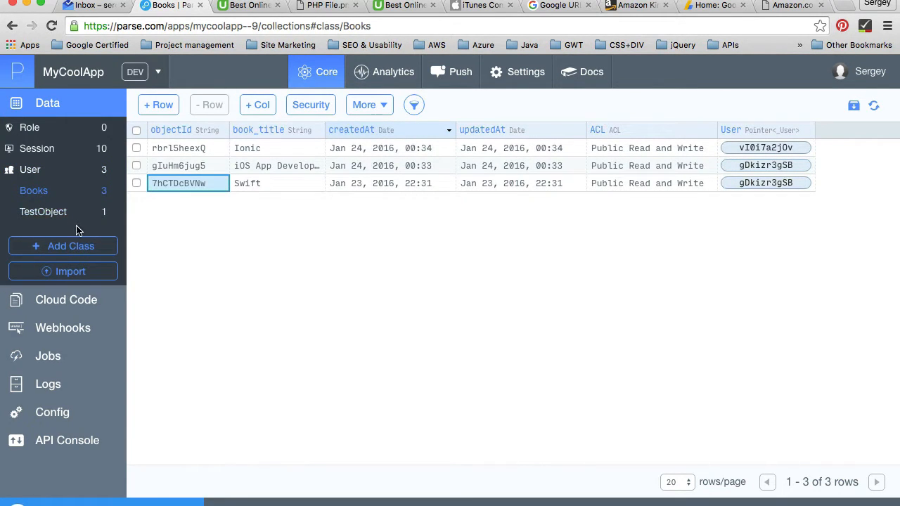
{"action": "left_click", "coordinate": [62, 246]}
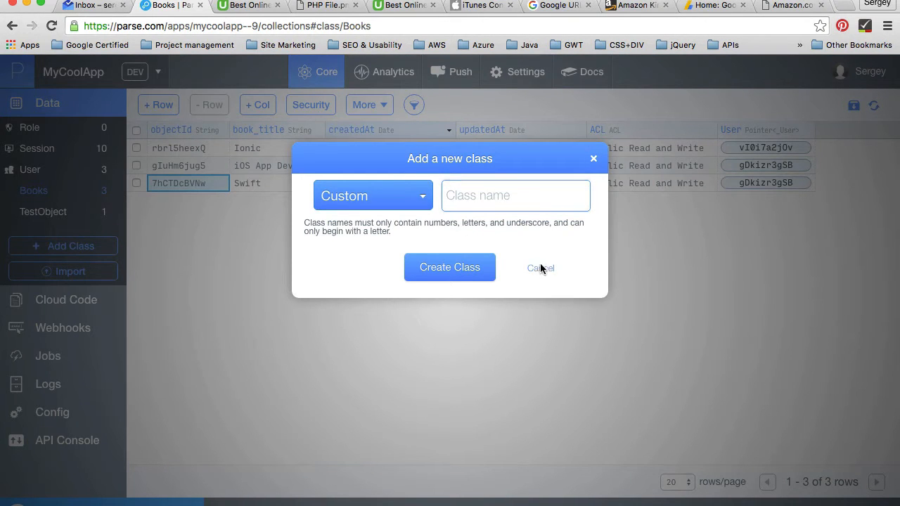
Create a Custom class named Music after reopening the Add Class form
{"action": "left_click", "coordinate": [540, 267]}
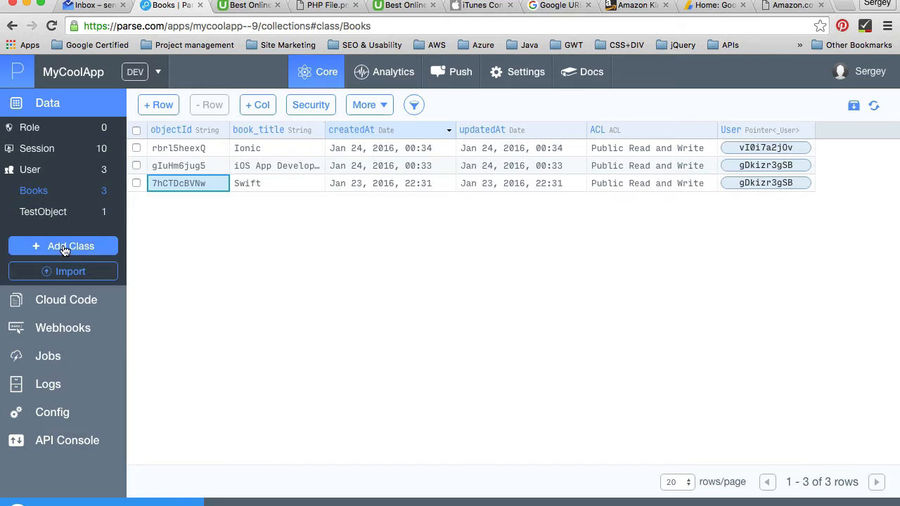
{"action": "left_click", "coordinate": [62, 247]}
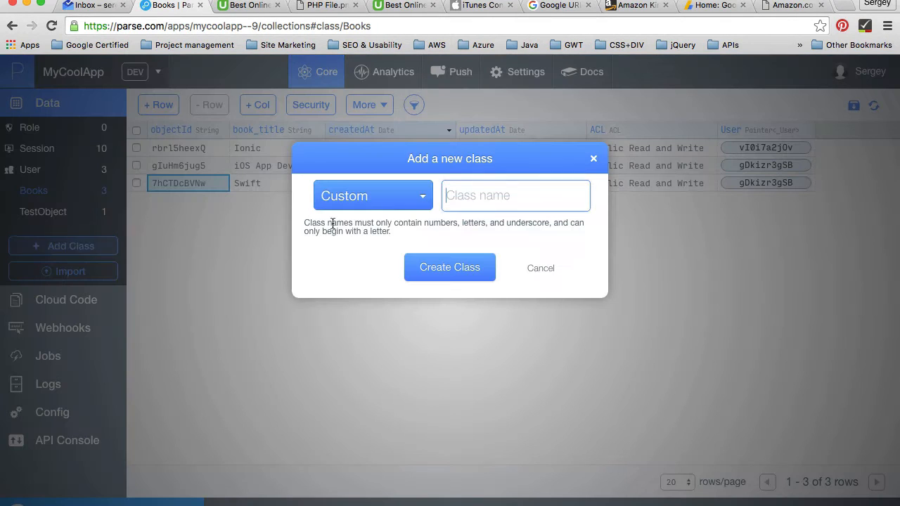
{"action": "left_click", "coordinate": [371, 195]}
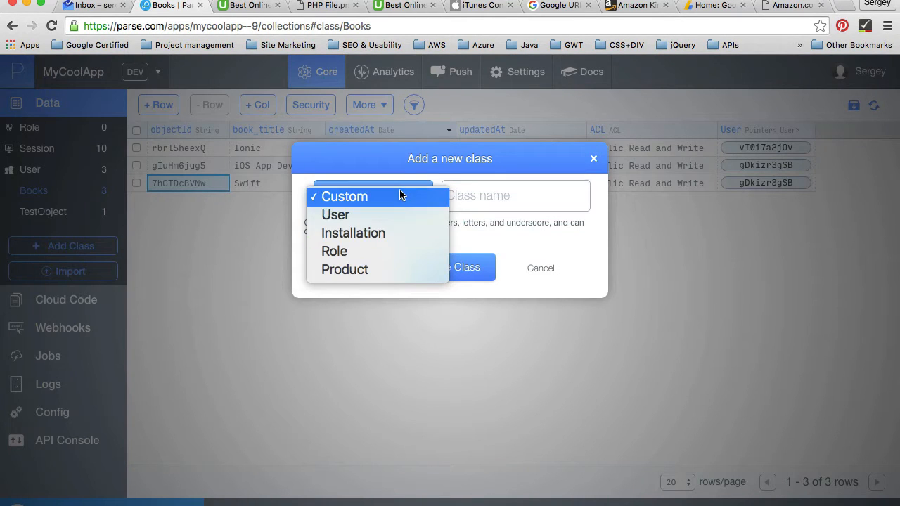
{"action": "left_click", "coordinate": [345, 197]}
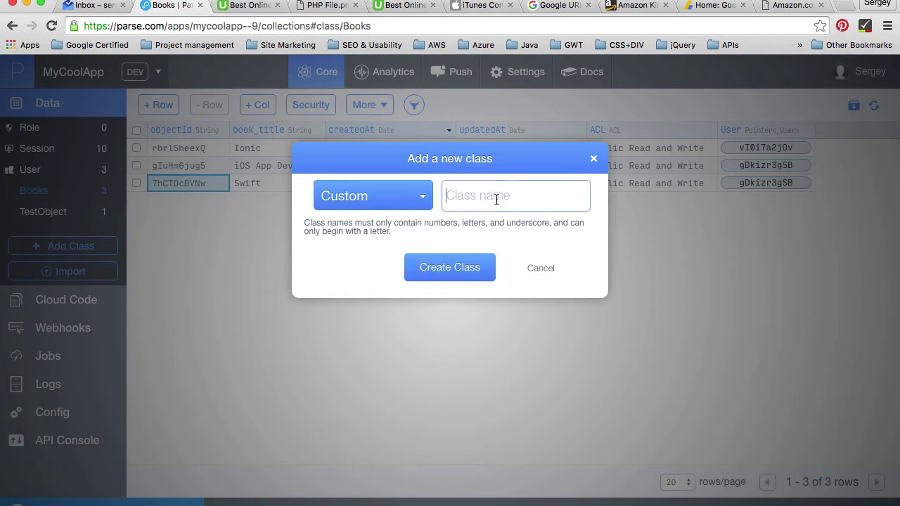
{"action": "type", "text": "Music"}
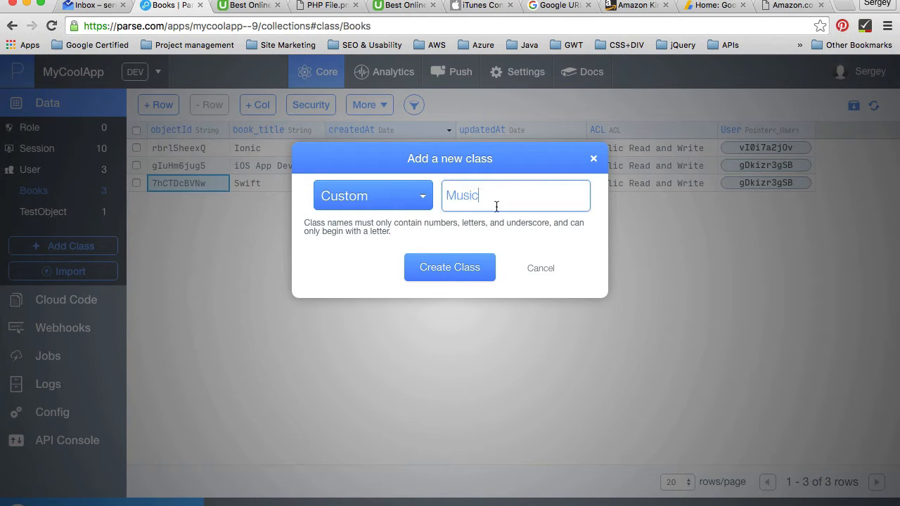
{"action": "left_click", "coordinate": [450, 267]}
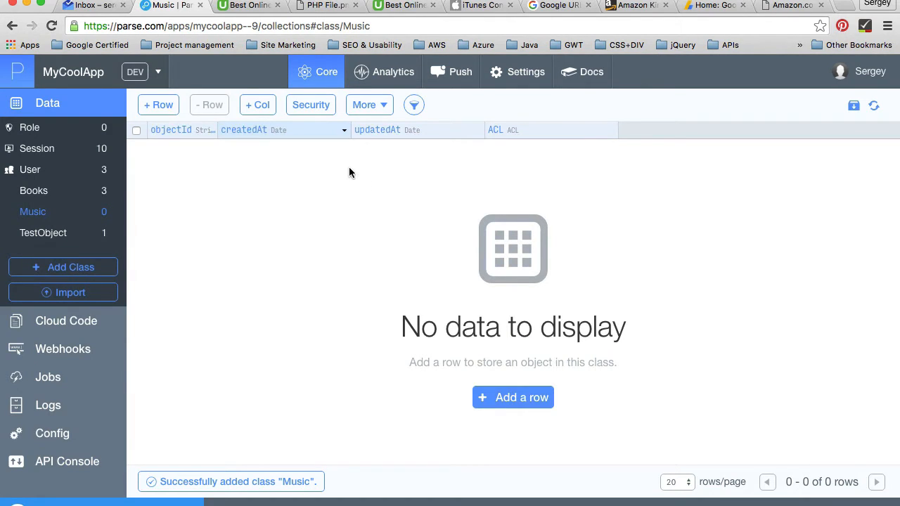
{"action": "mouse_move", "coordinate": [318, 169]}
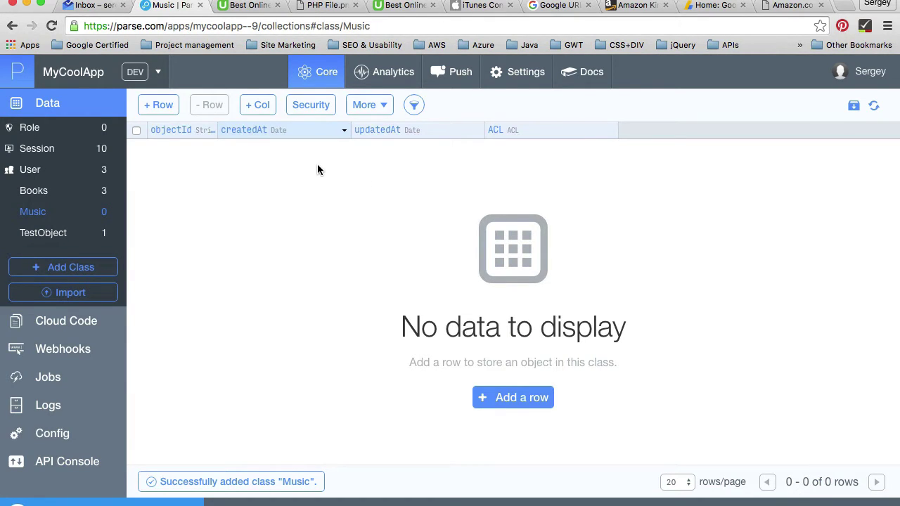
{"action": "mouse_move", "coordinate": [175, 137]}
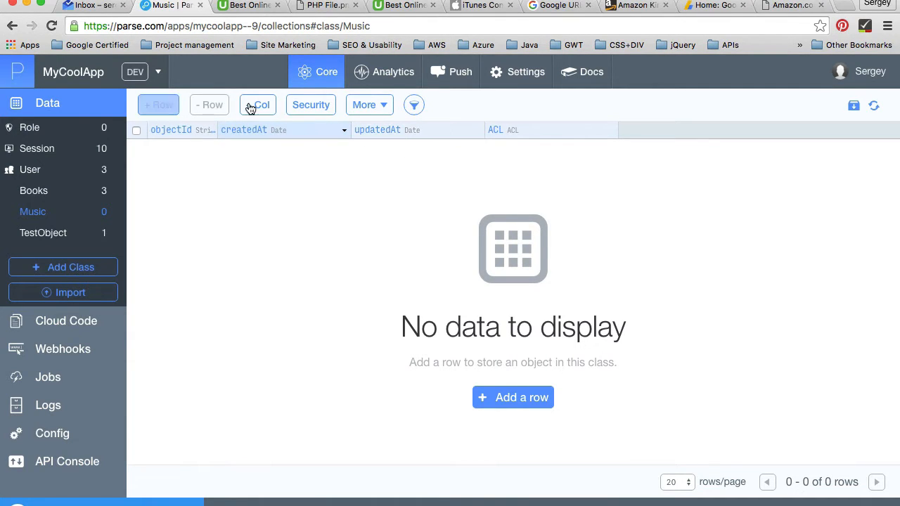
Add a String column named song_title to the Music class
{"action": "left_click", "coordinate": [259, 104]}
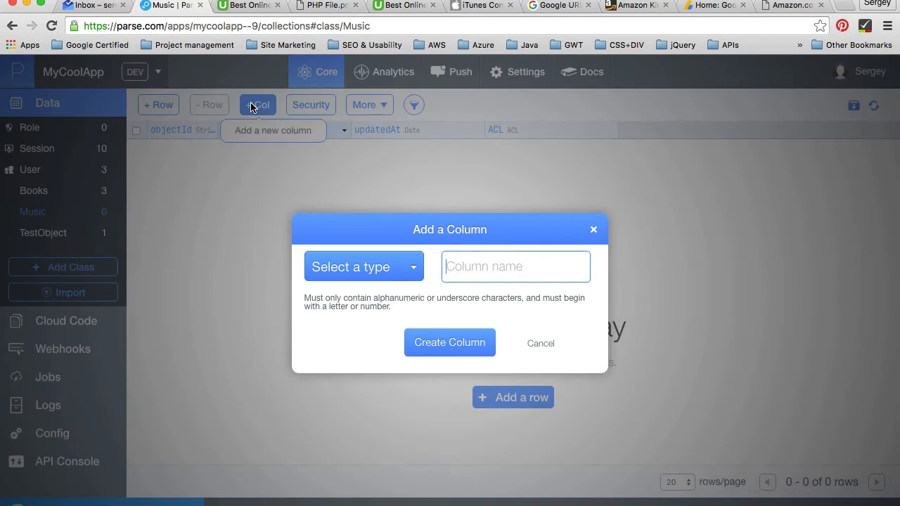
{"action": "left_click", "coordinate": [363, 267]}
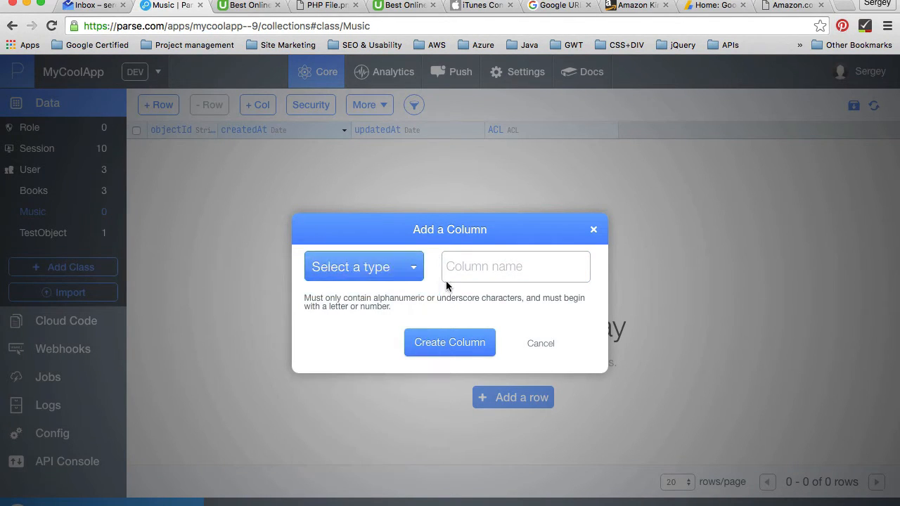
{"action": "left_click", "coordinate": [363, 267]}
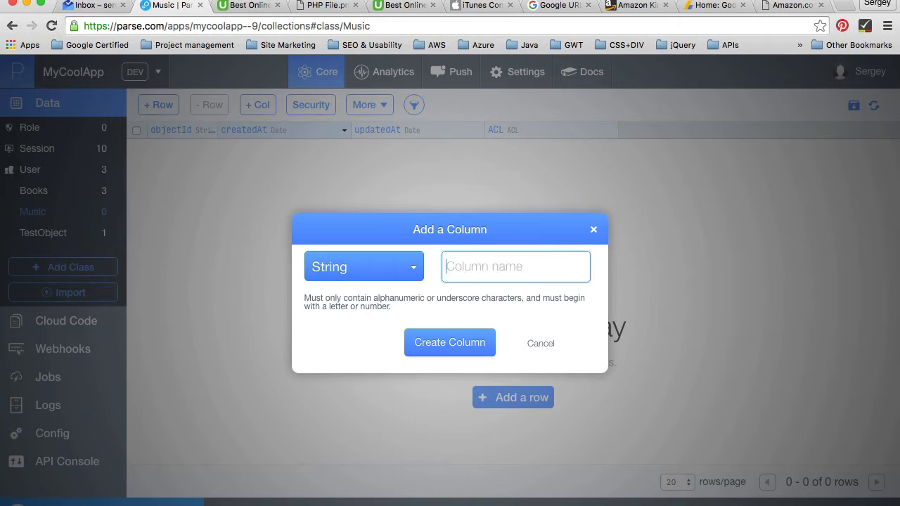
{"action": "type", "text": "song_ti"}
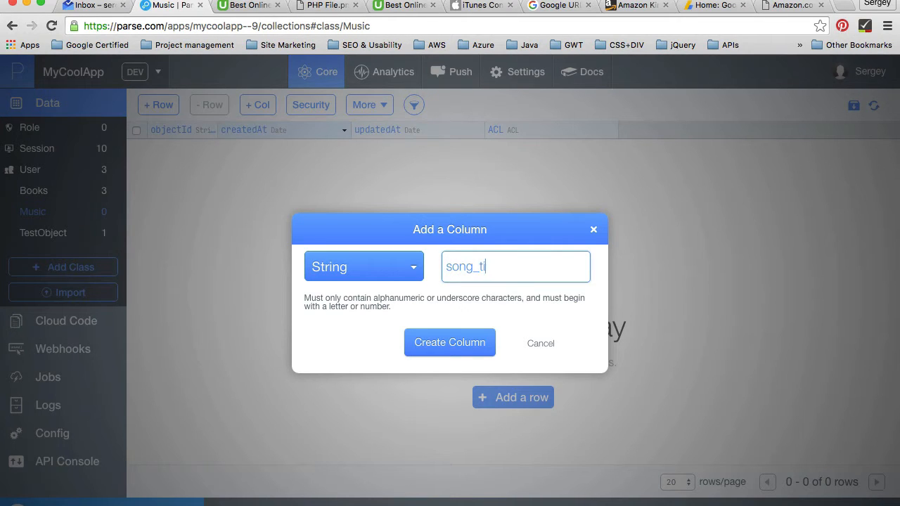
{"action": "left_click", "coordinate": [450, 343]}
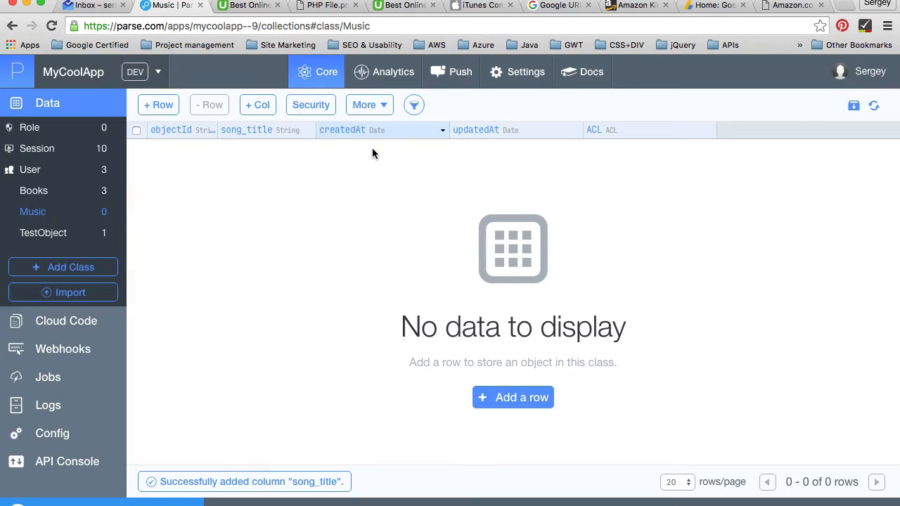
Add a String column named artist_name to the Music class
{"action": "left_click", "coordinate": [257, 104]}
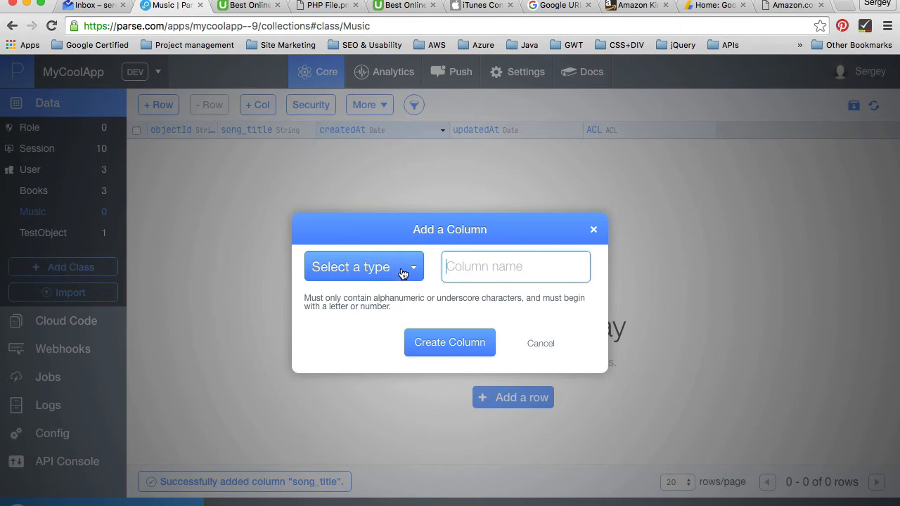
{"action": "left_click", "coordinate": [363, 267]}
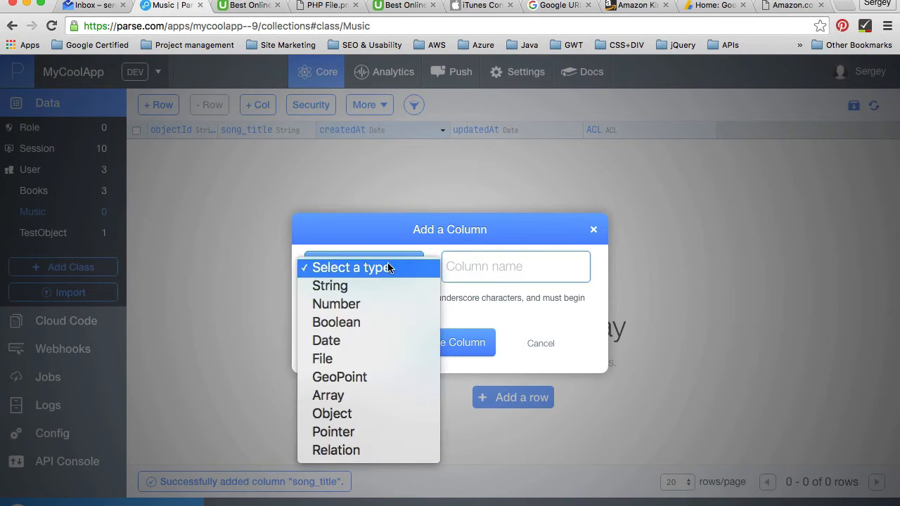
{"action": "left_click", "coordinate": [329, 285]}
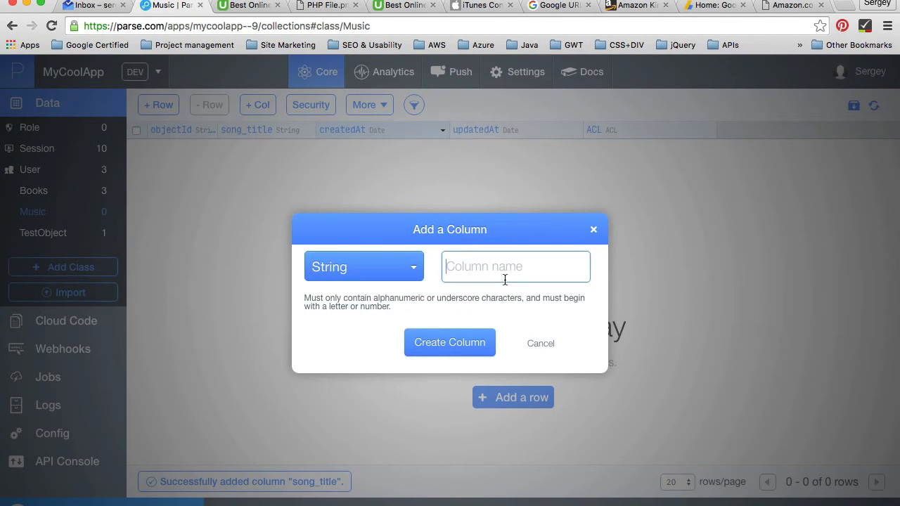
{"action": "type", "text": "artist"}
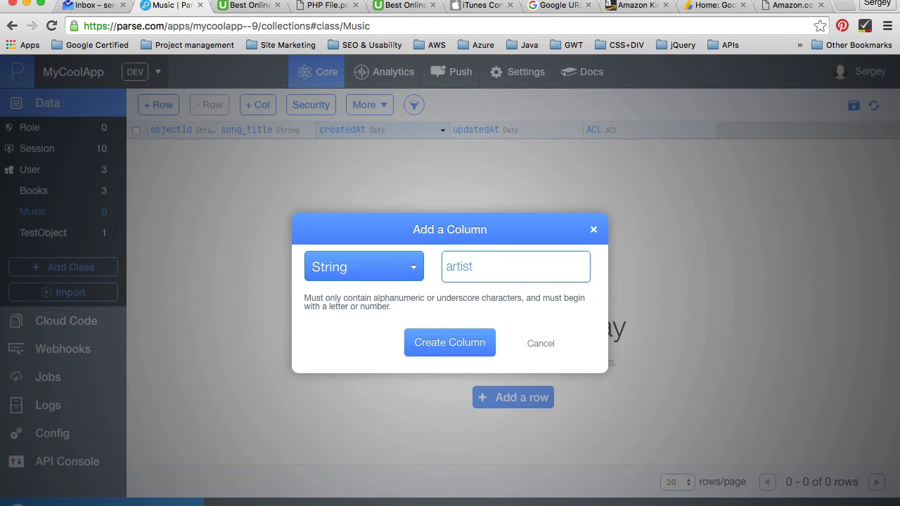
{"action": "type", "text": "_name"}
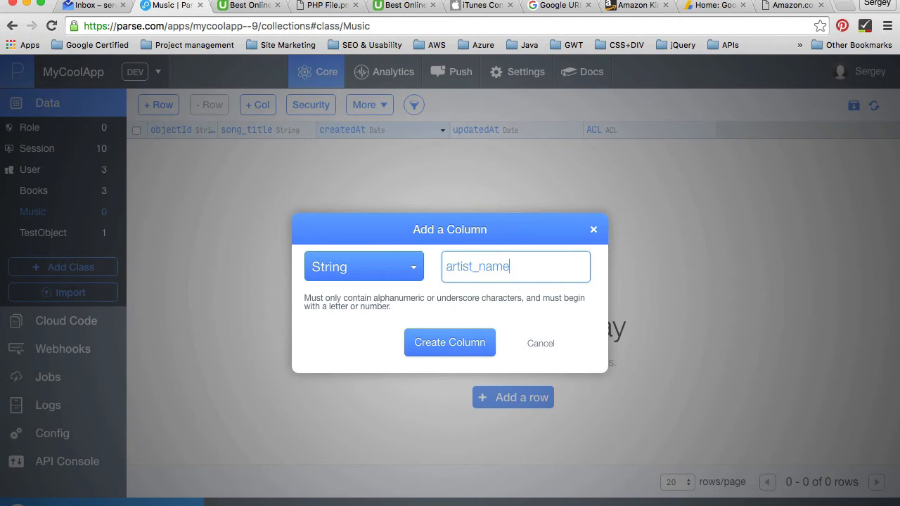
{"action": "left_click", "coordinate": [450, 343]}
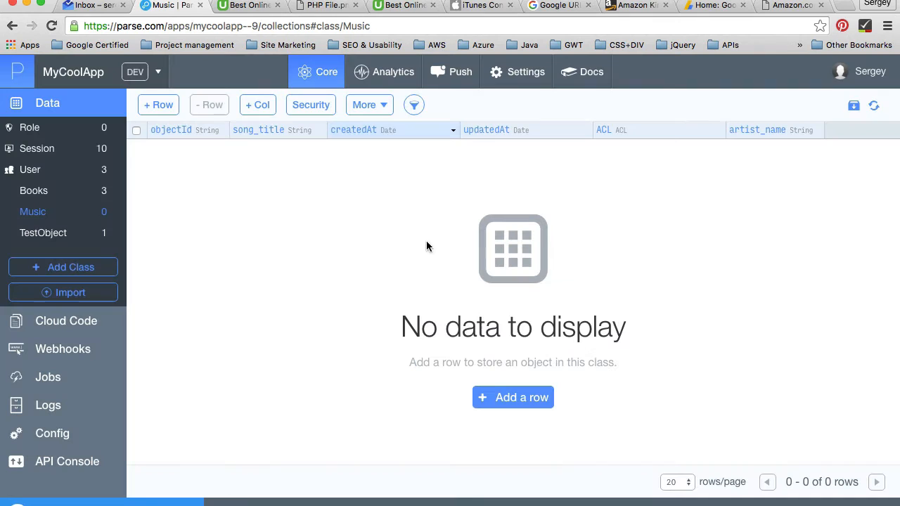
{"action": "left_click", "coordinate": [257, 104]}
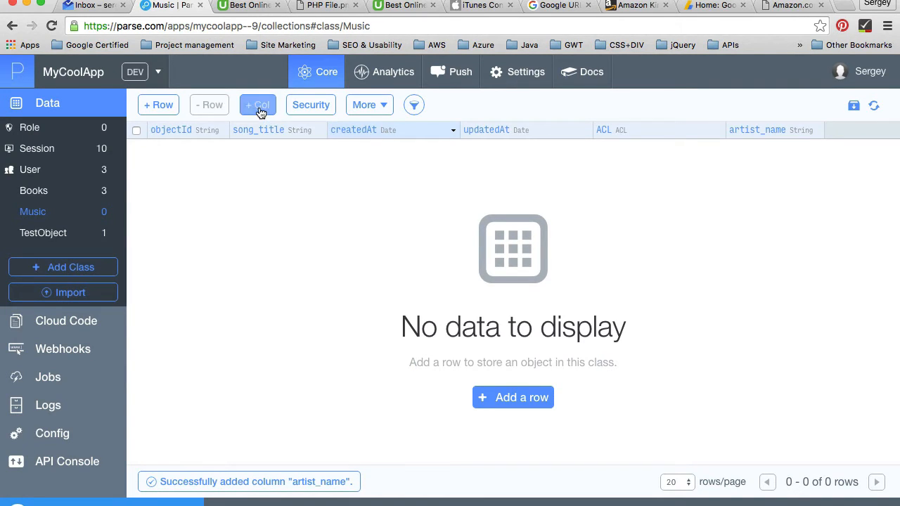
Add a Pointer column named User targeting the _User class
{"action": "left_click", "coordinate": [257, 104]}
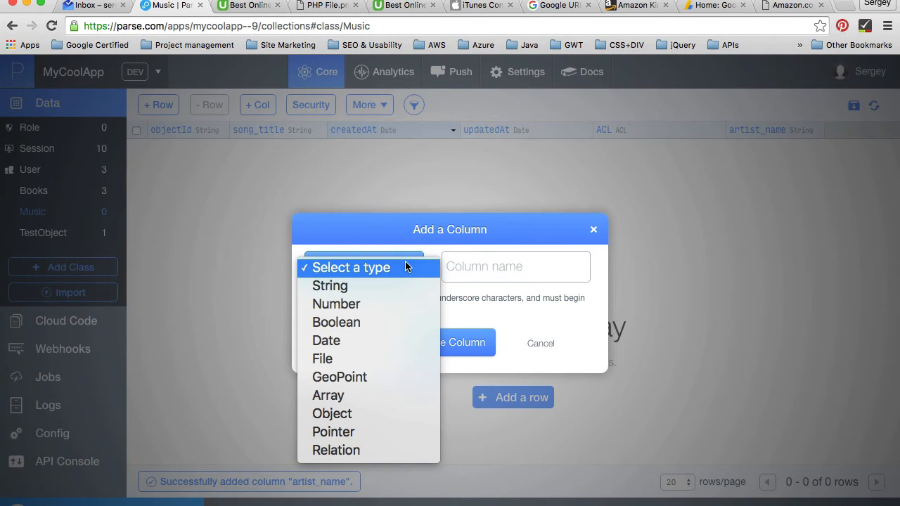
{"action": "mouse_move", "coordinate": [345, 432]}
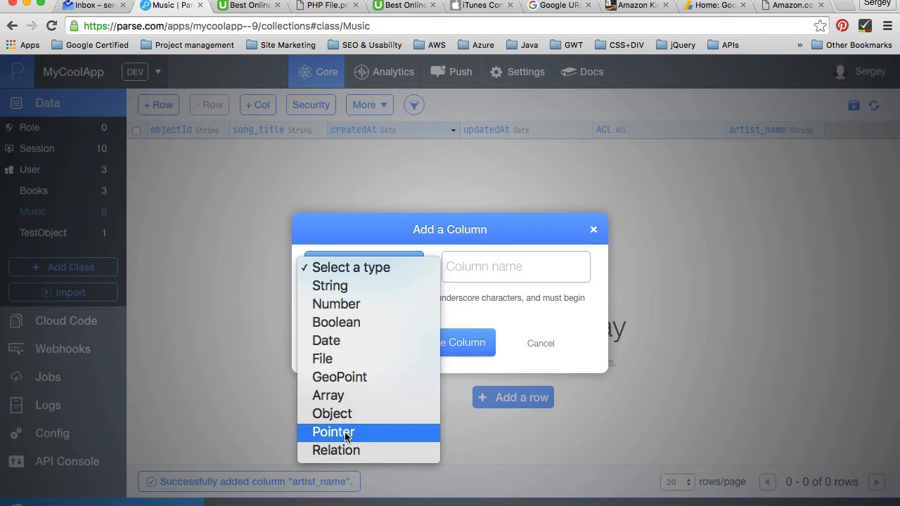
{"action": "left_click", "coordinate": [333, 432]}
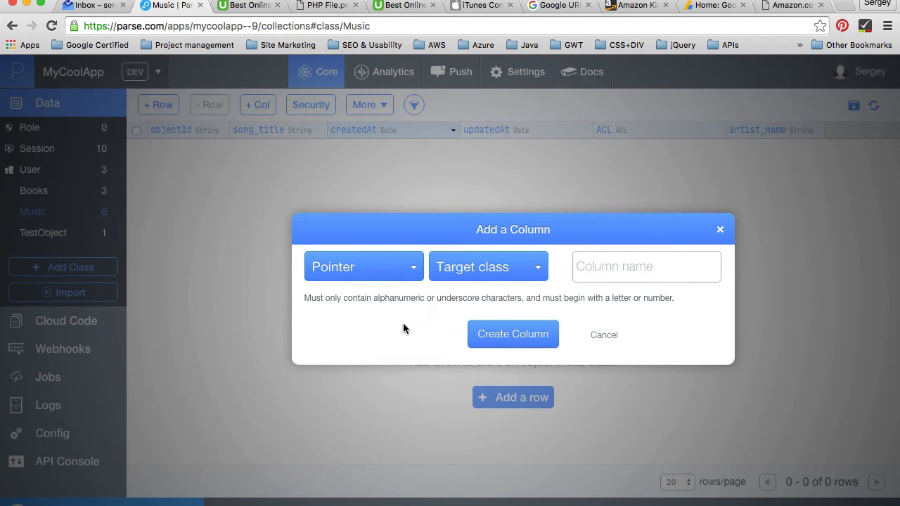
{"action": "left_click", "coordinate": [488, 267]}
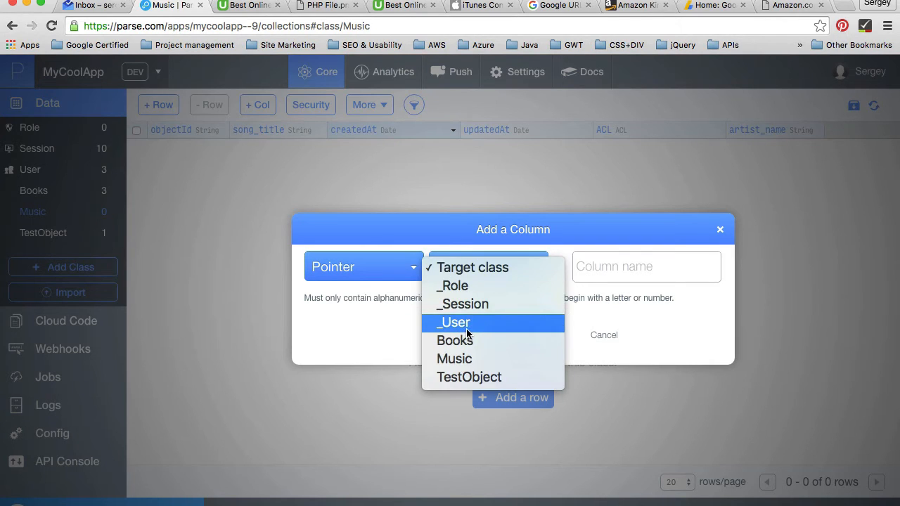
{"action": "left_click", "coordinate": [456, 322]}
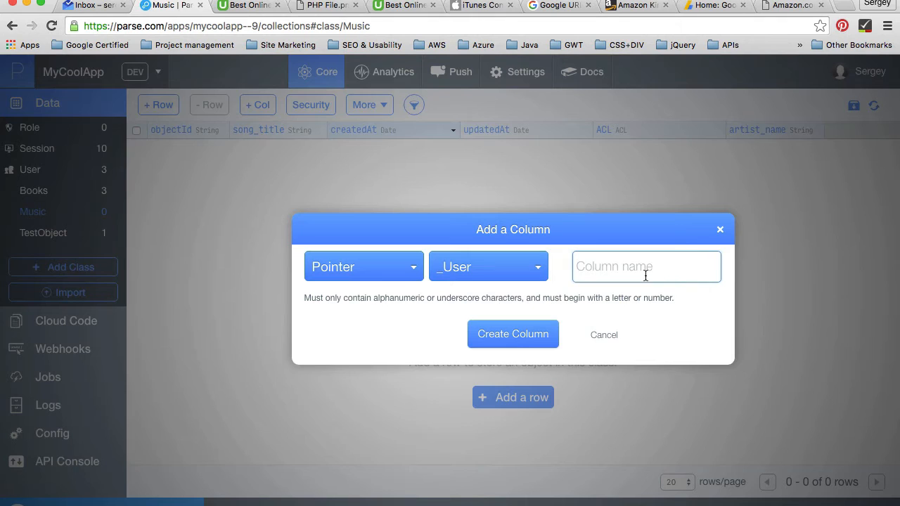
{"action": "type", "text": "User"}
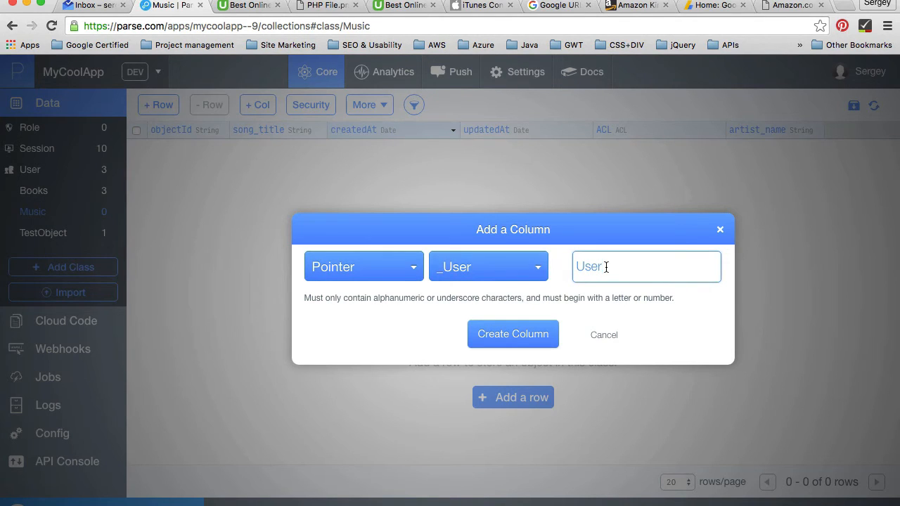
{"action": "mouse_move", "coordinate": [422, 273]}
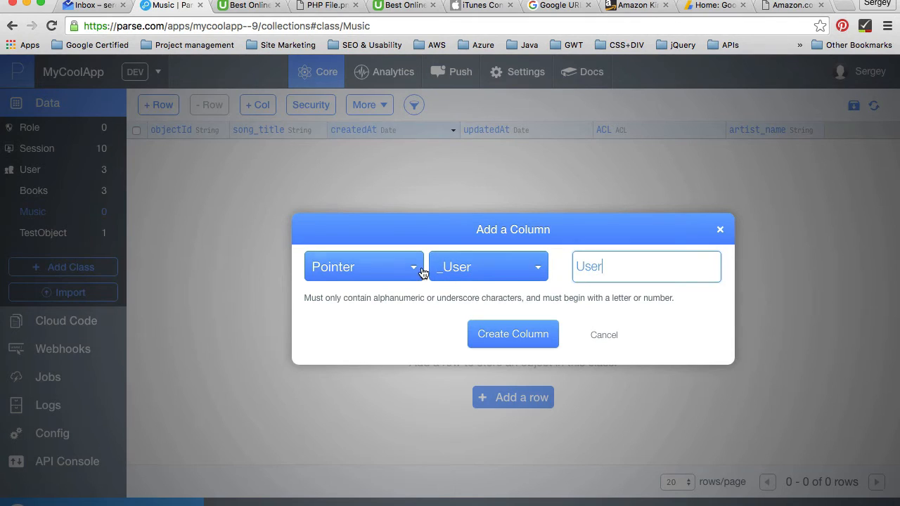
{"action": "mouse_move", "coordinate": [411, 270]}
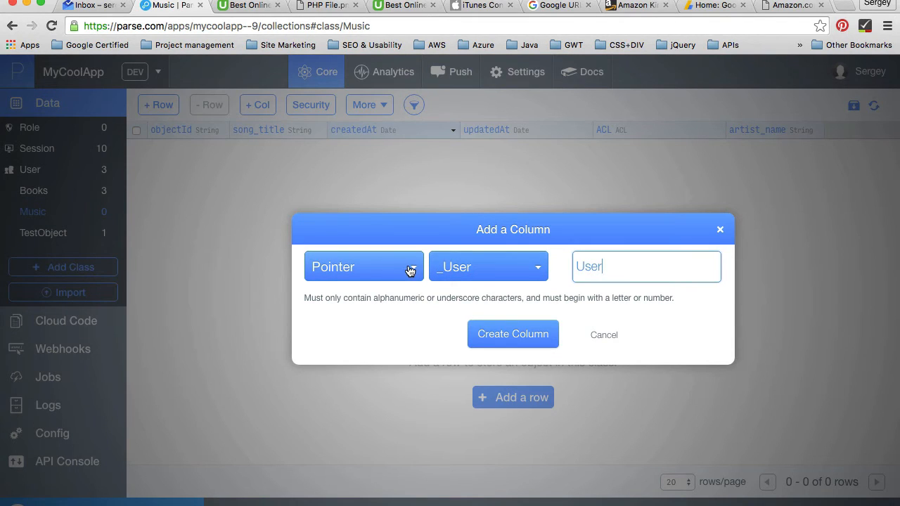
{"action": "mouse_move", "coordinate": [434, 177]}
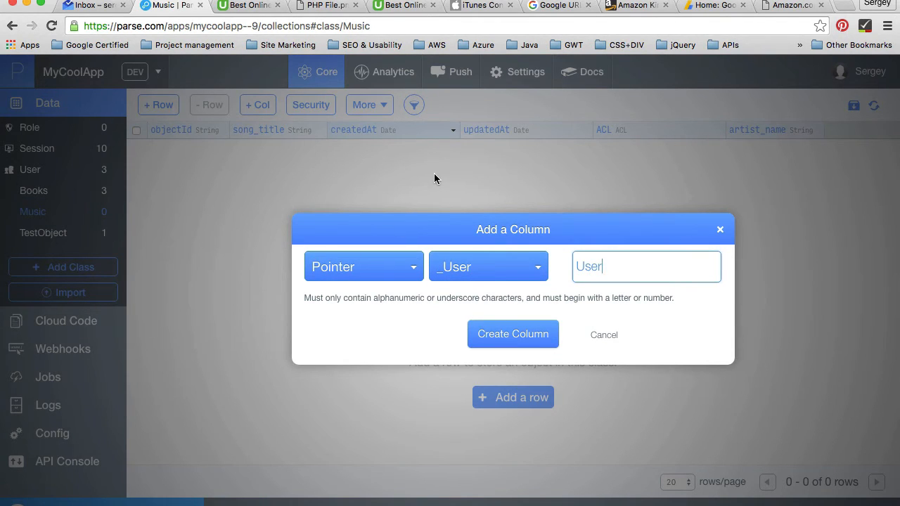
{"action": "mouse_move", "coordinate": [537, 274]}
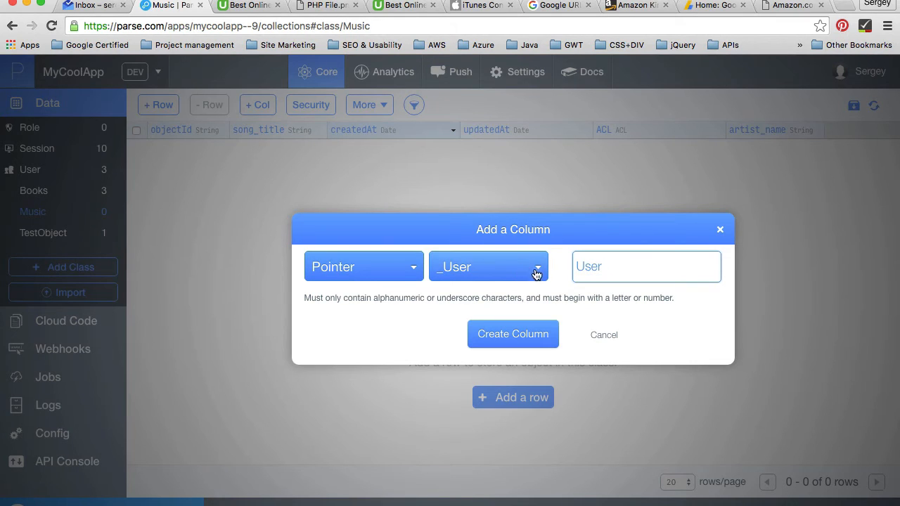
{"action": "left_click", "coordinate": [646, 266]}
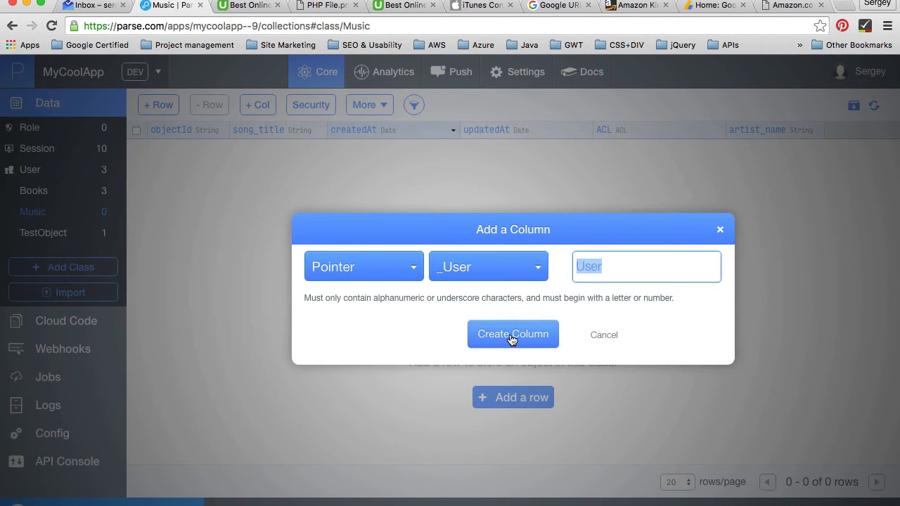
{"action": "left_click", "coordinate": [512, 335]}
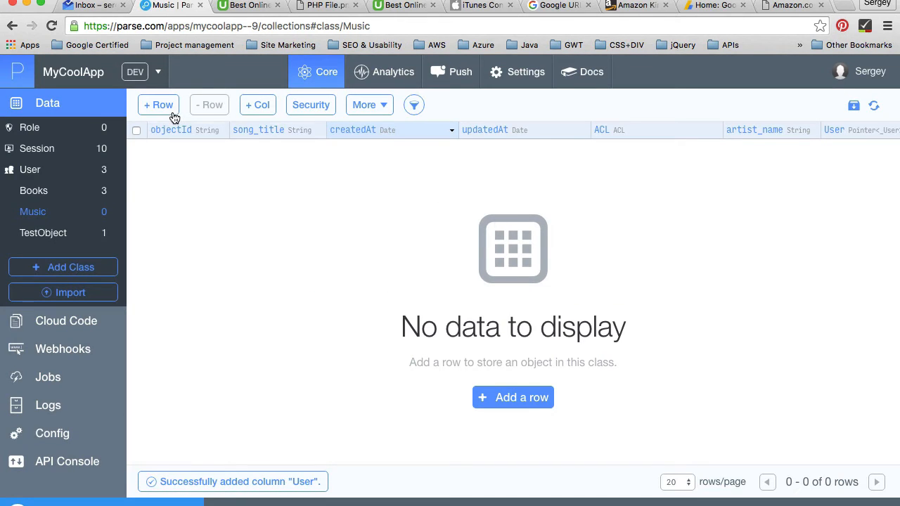
Add a new Music row and save it with artist_name John
{"action": "left_click", "coordinate": [158, 104]}
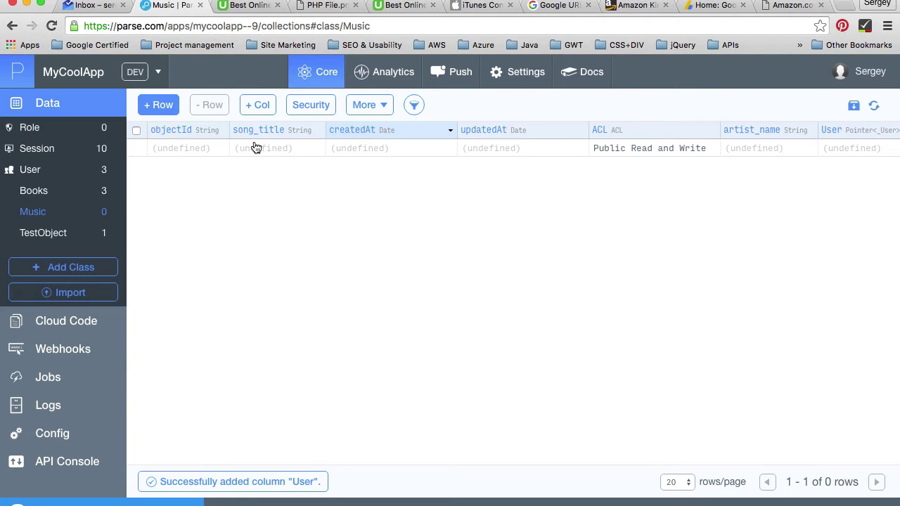
{"action": "left_click", "coordinate": [768, 147]}
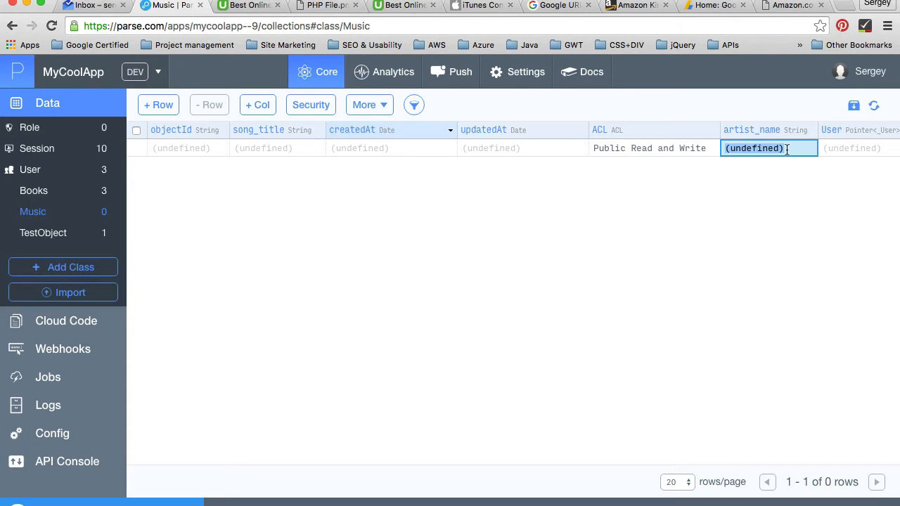
{"action": "type", "text": "Jog"}
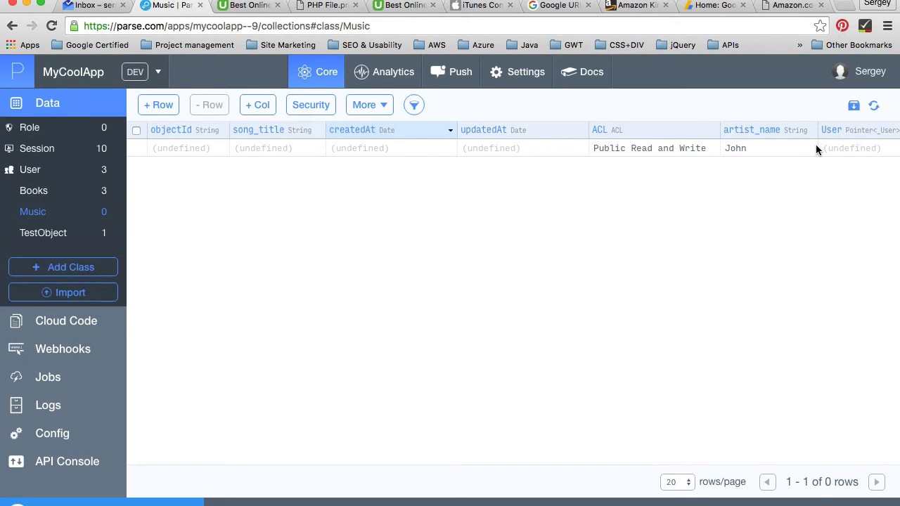
{"action": "left_click", "coordinate": [157, 105]}
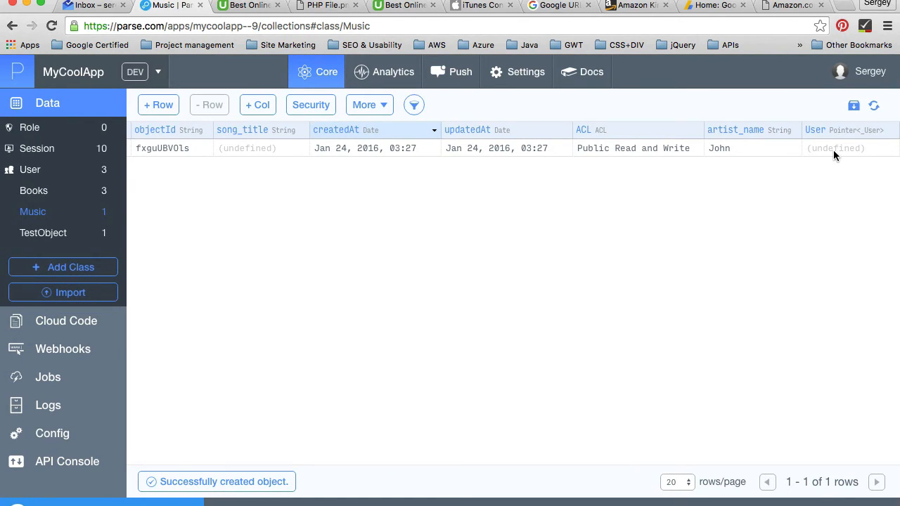
{"action": "mouse_move", "coordinate": [816, 157]}
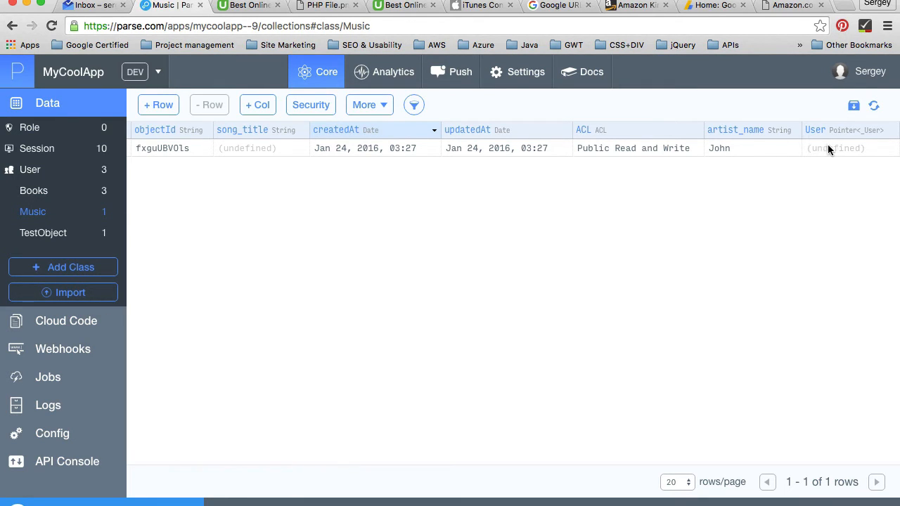
{"action": "mouse_move", "coordinate": [841, 153]}
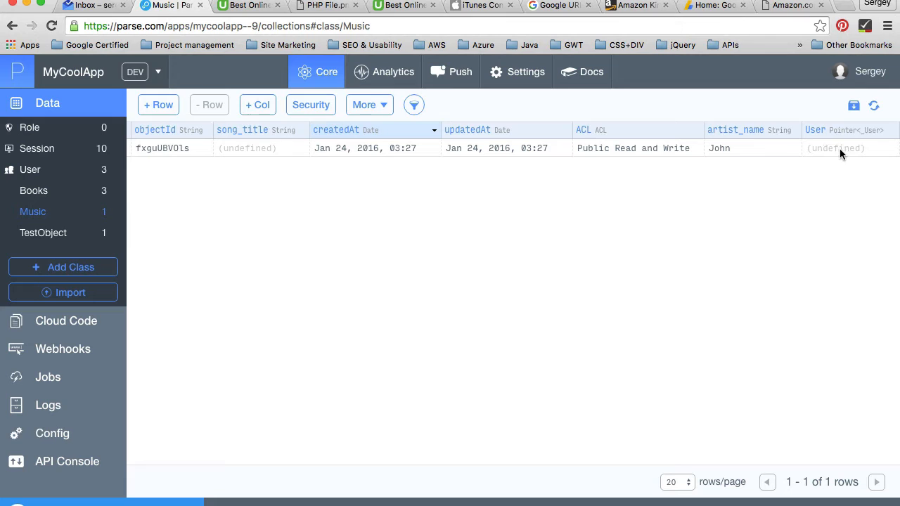
{"action": "mouse_move", "coordinate": [645, 148]}
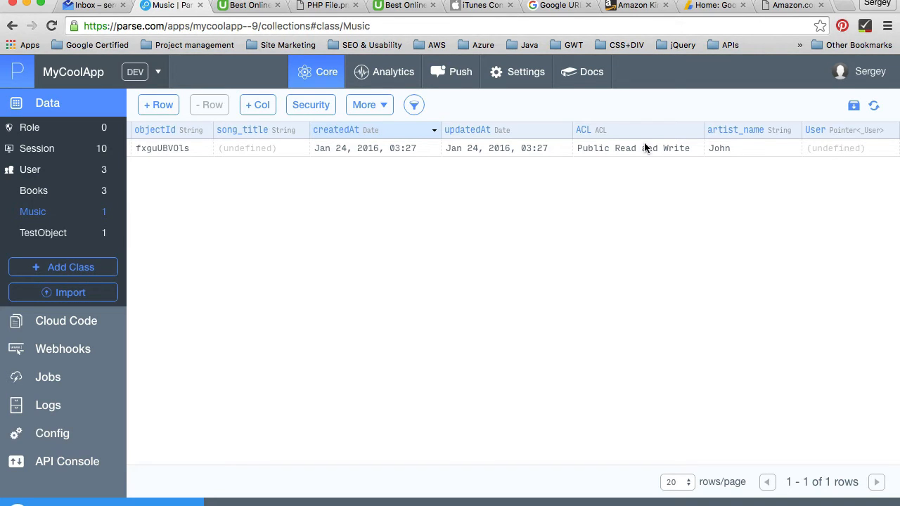
{"action": "mouse_move", "coordinate": [31, 168]}
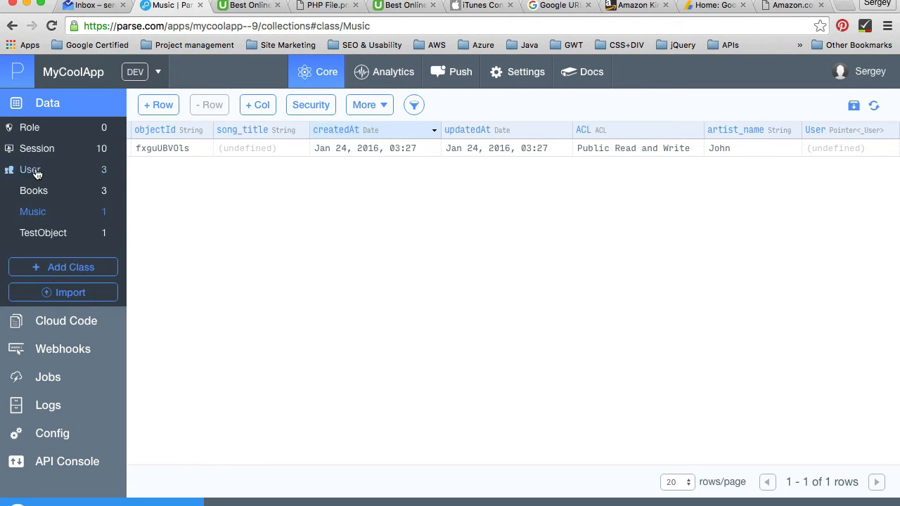
{"action": "left_click", "coordinate": [31, 169]}
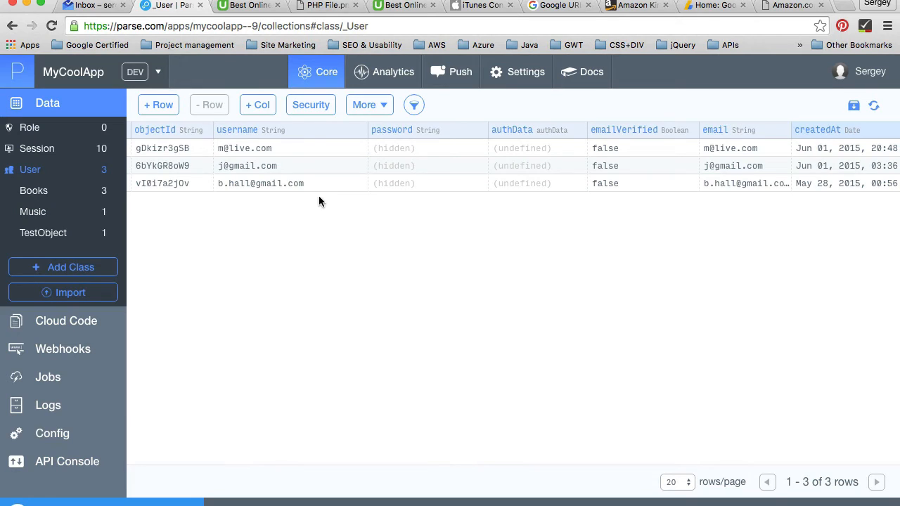
{"action": "mouse_move", "coordinate": [777, 170]}
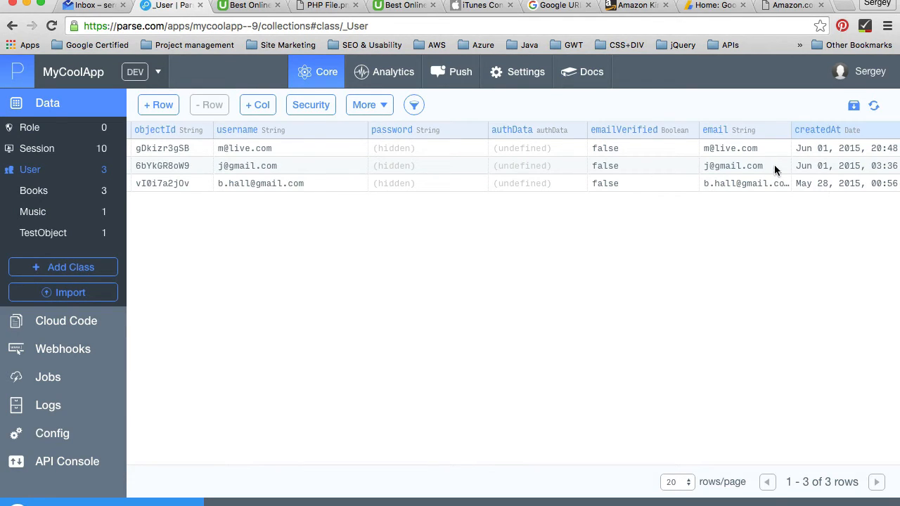
{"action": "left_click", "coordinate": [168, 166]}
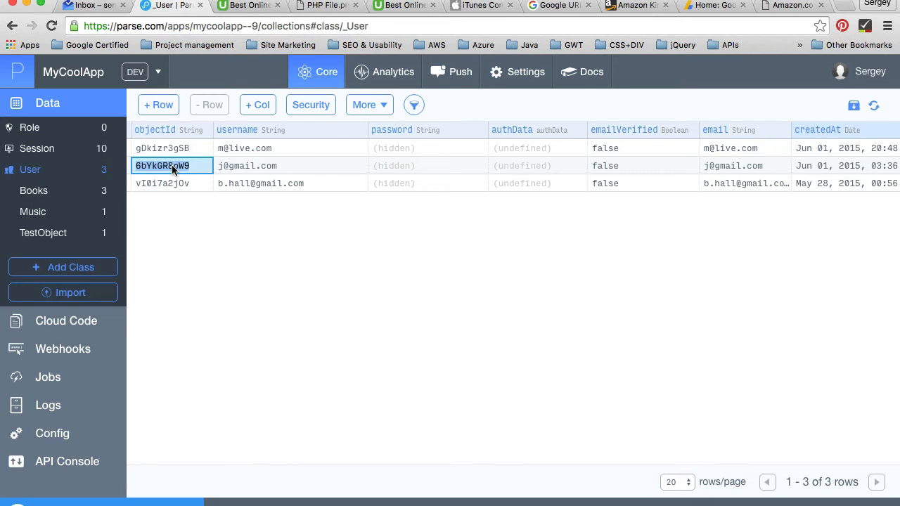
{"action": "left_click", "coordinate": [163, 182]}
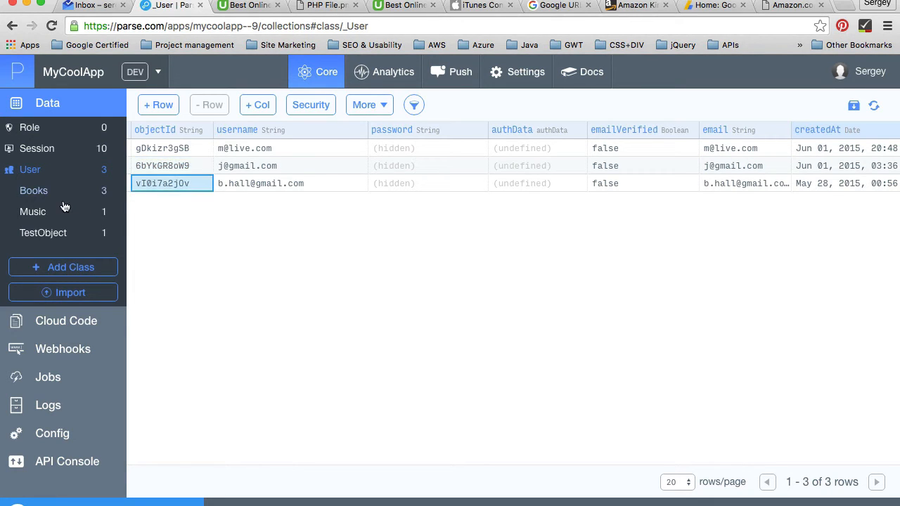
{"action": "left_click", "coordinate": [33, 211]}
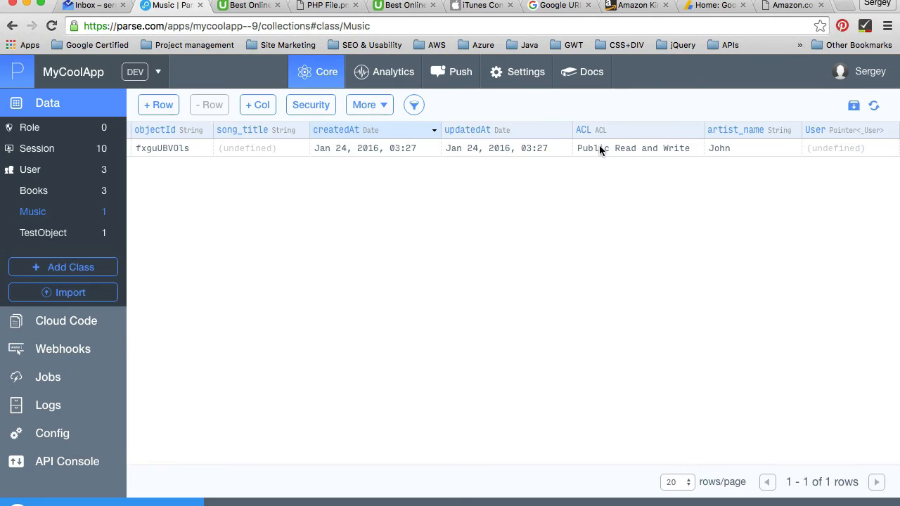
Fill the John row's User pointer and set its song_title to 'World unity'
{"action": "left_click", "coordinate": [836, 147]}
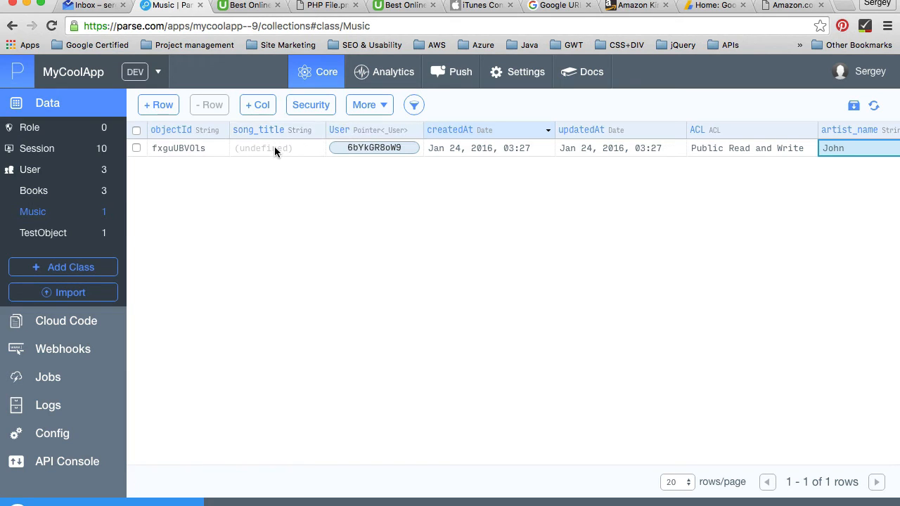
{"action": "left_click", "coordinate": [277, 148]}
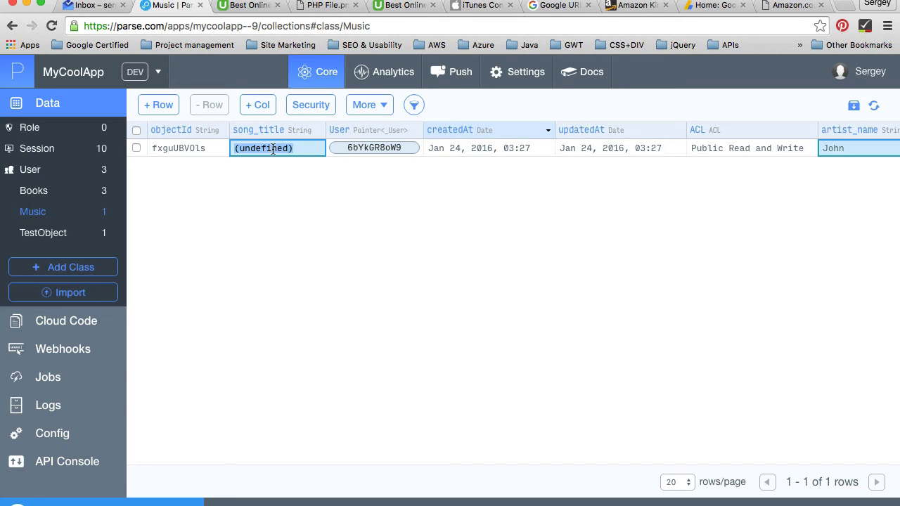
{"action": "type", "text": "World"}
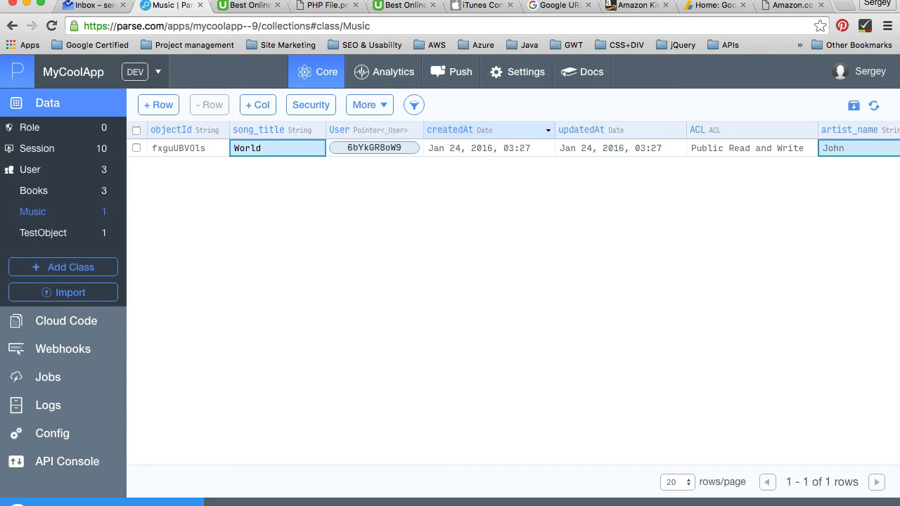
{"action": "left_click", "coordinate": [267, 148]}
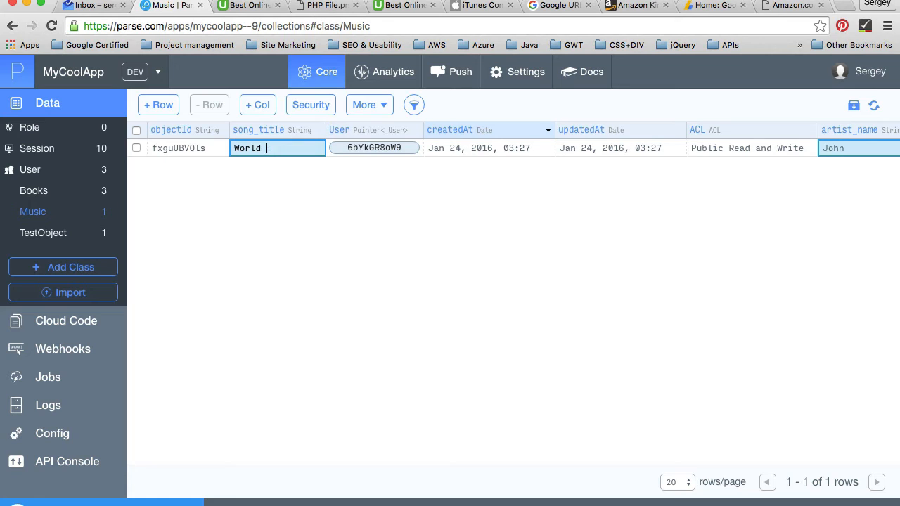
{"action": "type", "text": "unity song"}
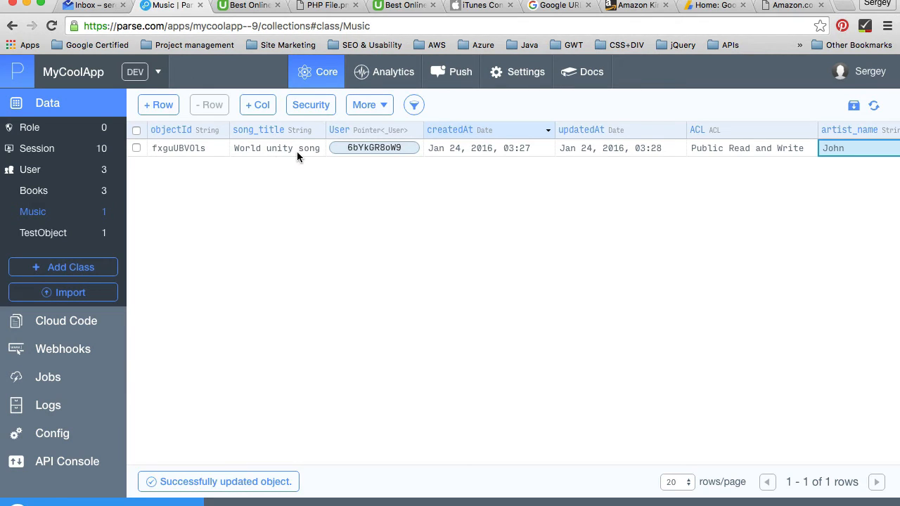
{"action": "mouse_move", "coordinate": [267, 152]}
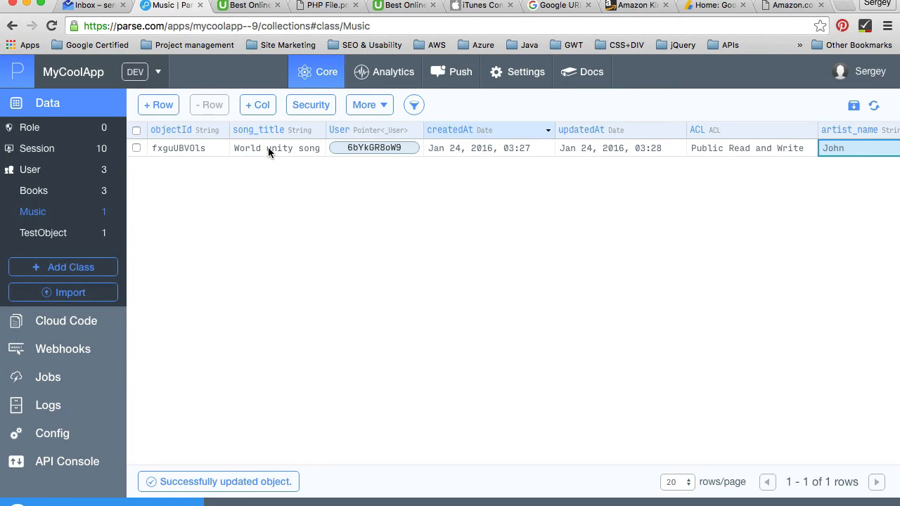
{"action": "mouse_move", "coordinate": [296, 154]}
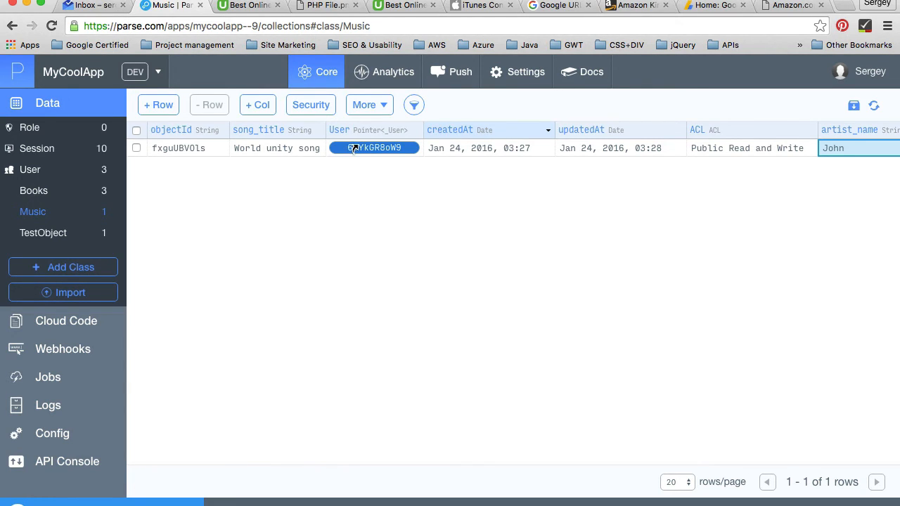
{"action": "left_click", "coordinate": [374, 147]}
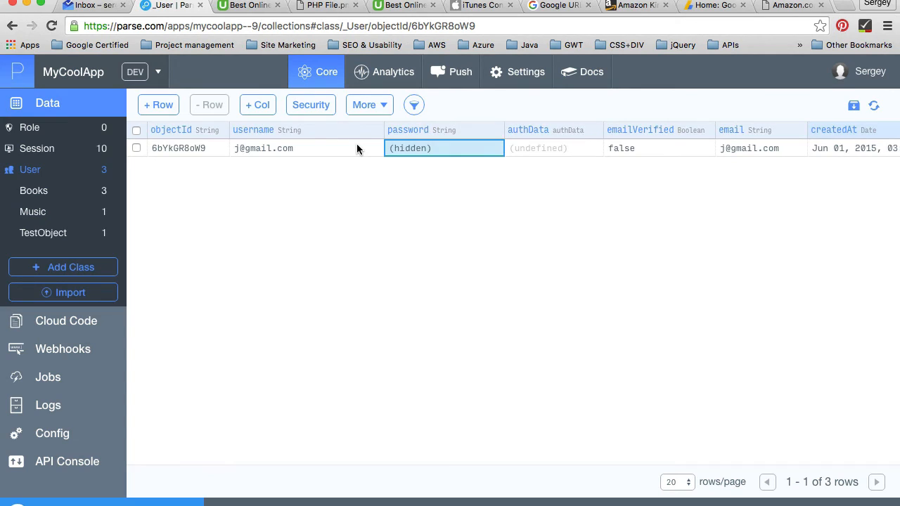
{"action": "mouse_move", "coordinate": [189, 152]}
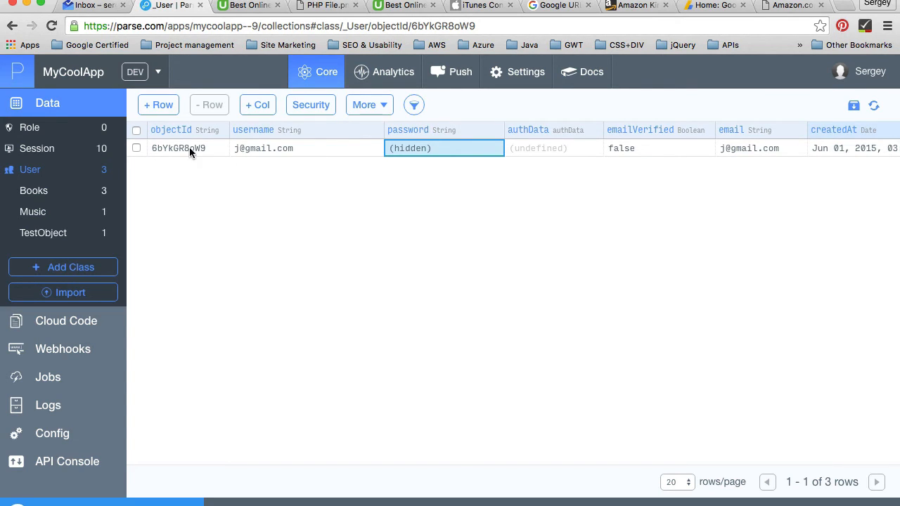
{"action": "mouse_move", "coordinate": [667, 169]}
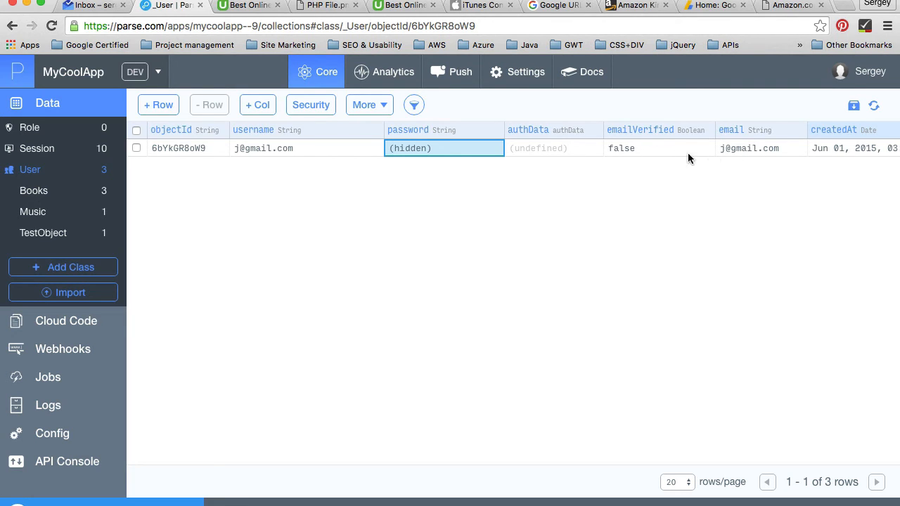
{"action": "scroll", "scroll_direction": "right", "scroll_amount": 3}
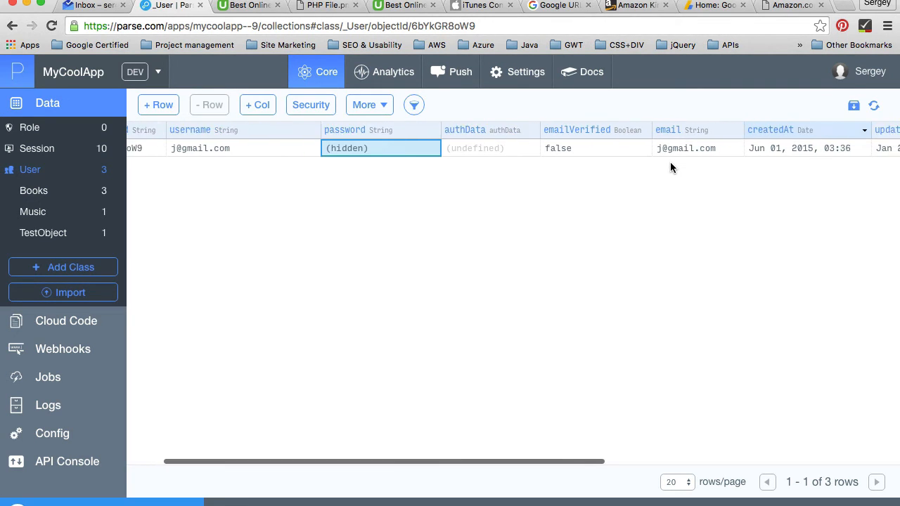
{"action": "scroll", "scroll_direction": "left", "scroll_amount": 3}
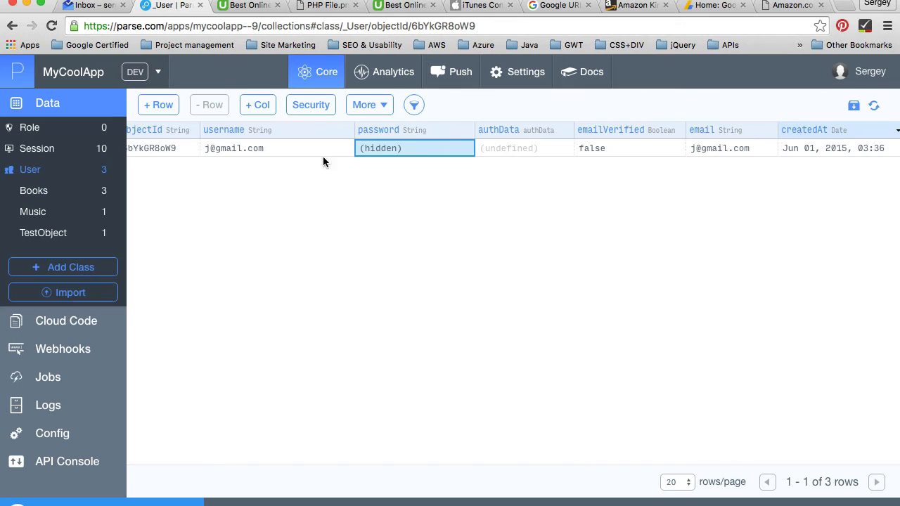
{"action": "mouse_move", "coordinate": [239, 200]}
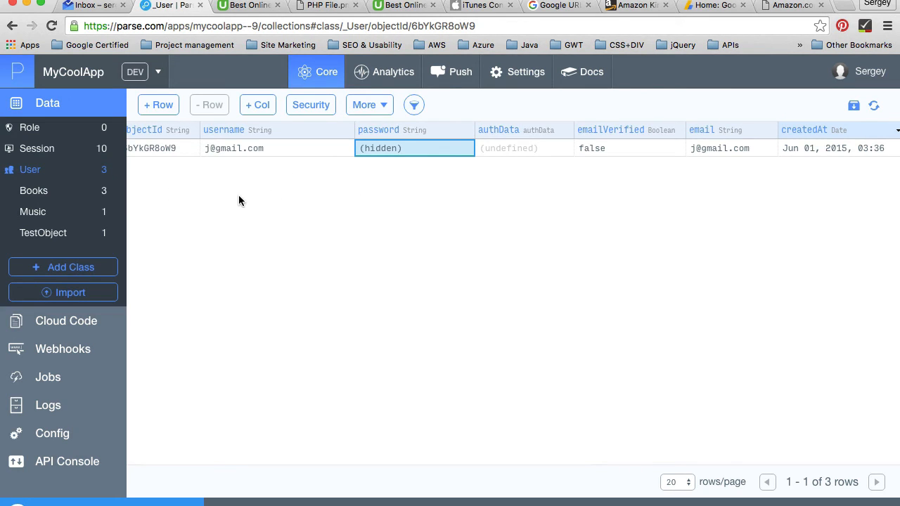
{"action": "left_click", "coordinate": [33, 211]}
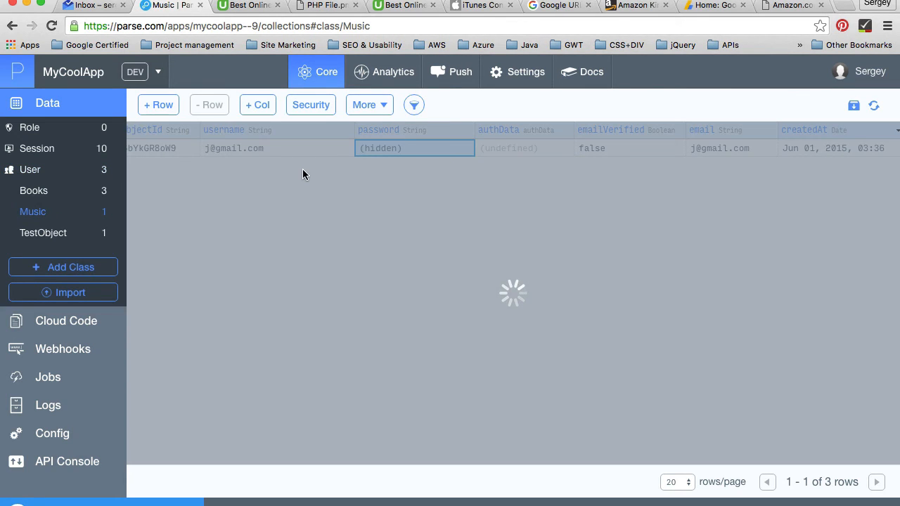
Add a second Music row with song_title 'Children's song'
{"action": "left_click", "coordinate": [32, 211]}
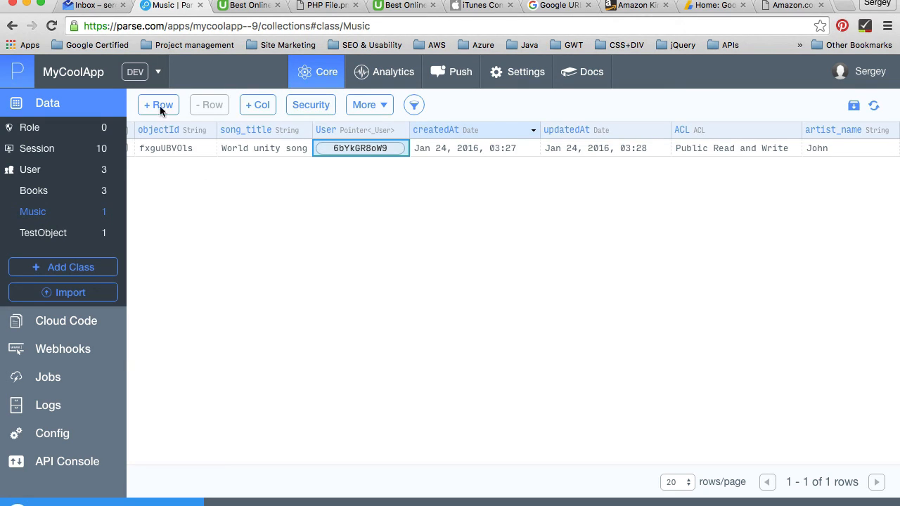
{"action": "left_click", "coordinate": [157, 104]}
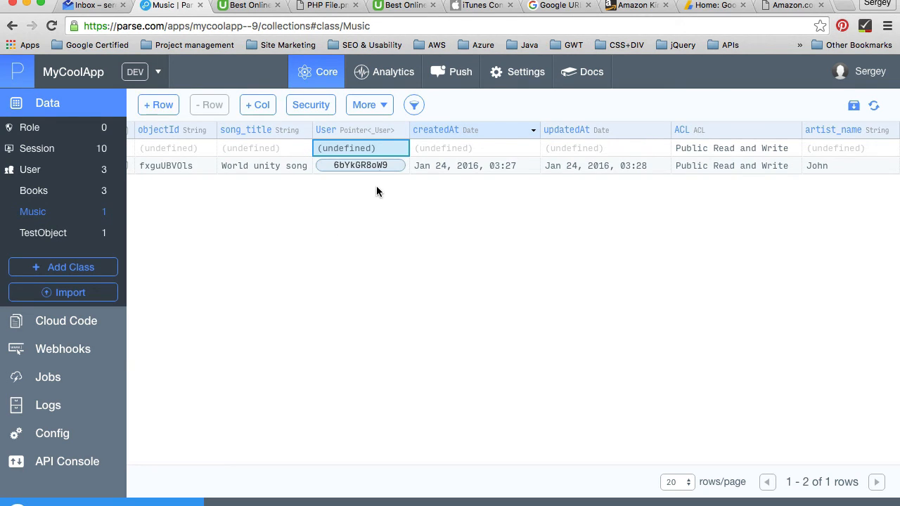
{"action": "left_click", "coordinate": [275, 148]}
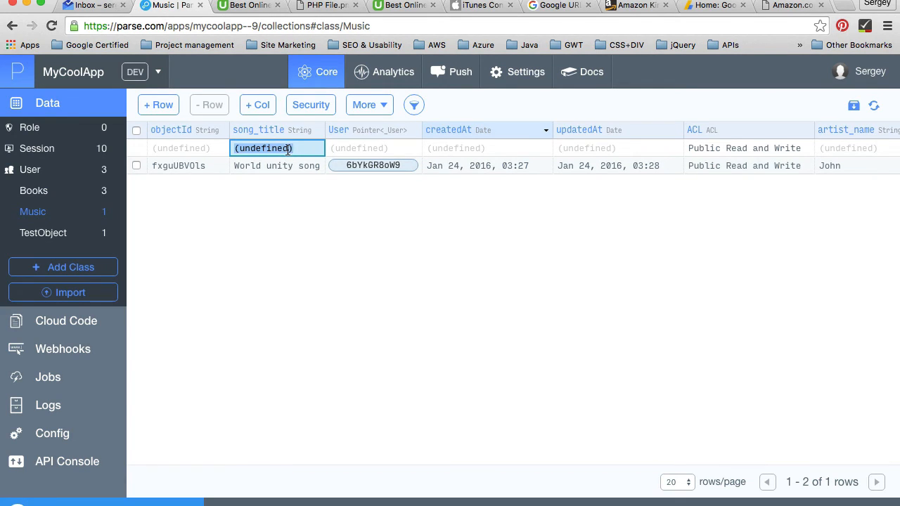
{"action": "type", "text": "Chil"}
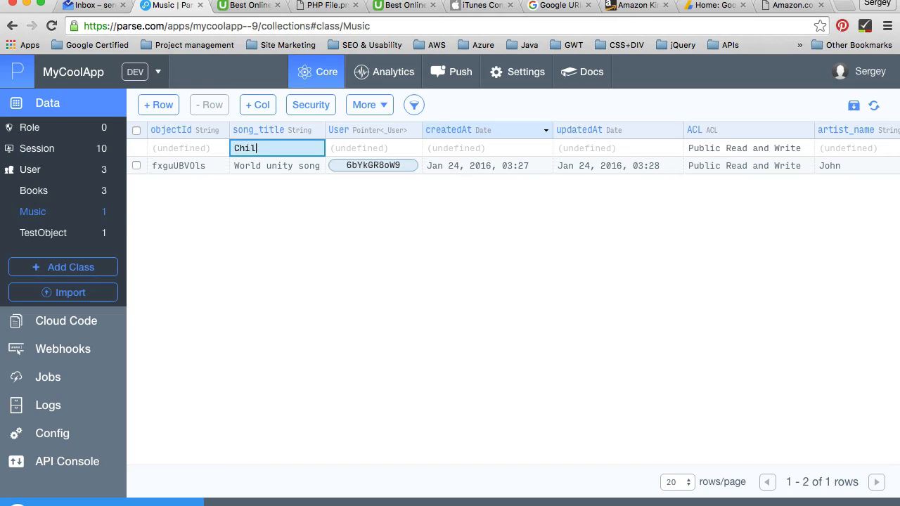
{"action": "type", "text": "Children's song"}
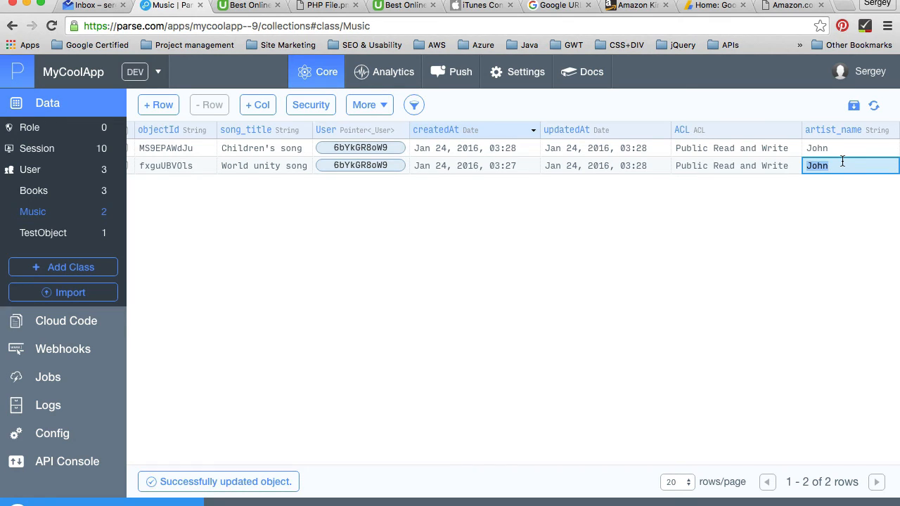
{"action": "mouse_move", "coordinate": [489, 132]}
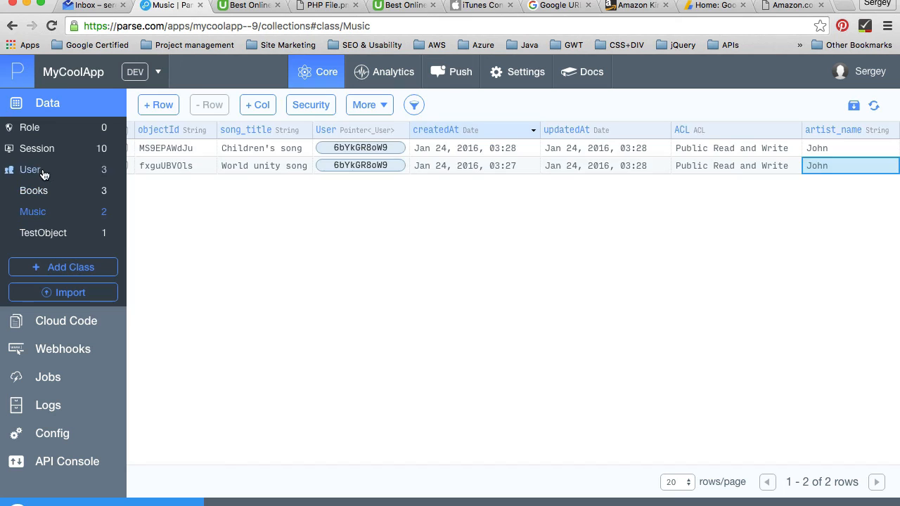
{"action": "left_click", "coordinate": [31, 169]}
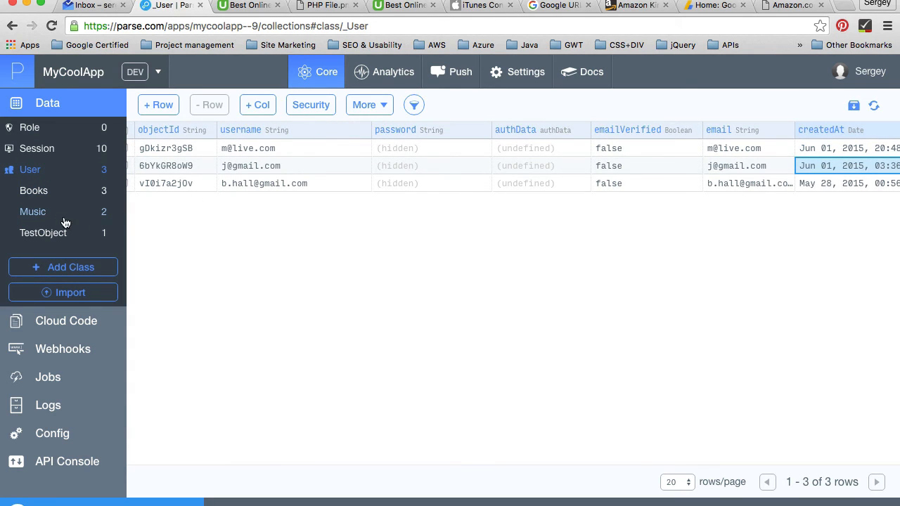
{"action": "left_click", "coordinate": [32, 211]}
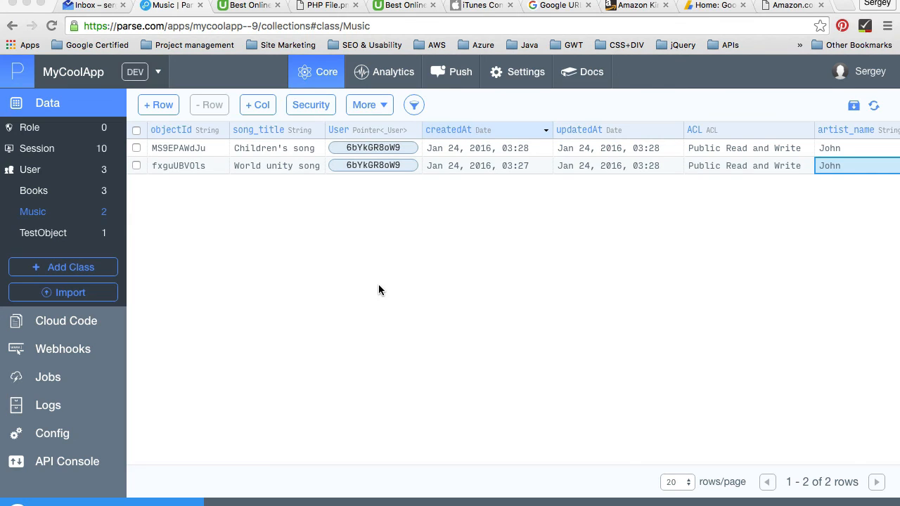
{"action": "mouse_move", "coordinate": [246, 177]}
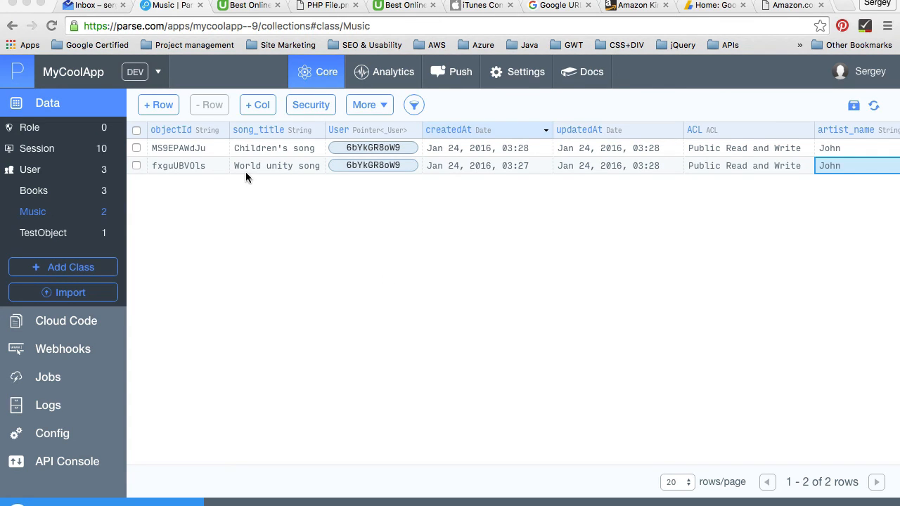
{"action": "mouse_move", "coordinate": [270, 239]}
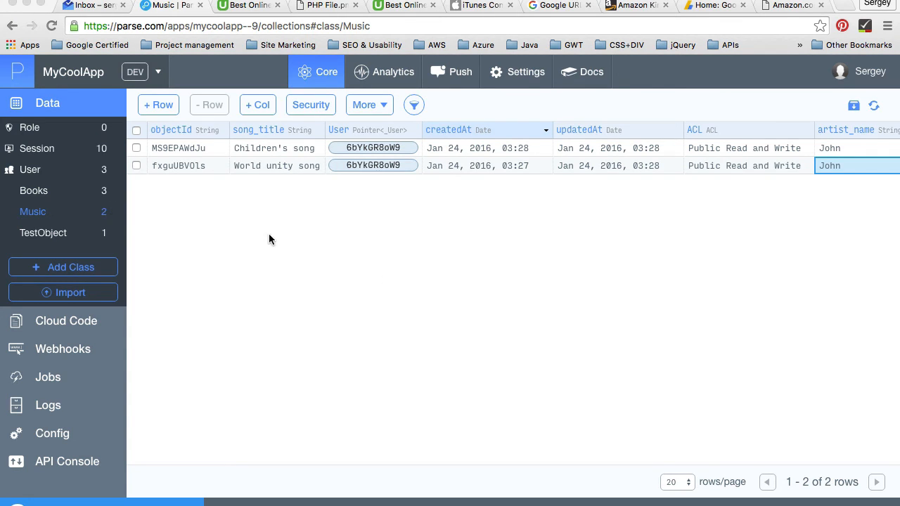
{"action": "mouse_move", "coordinate": [419, 200]}
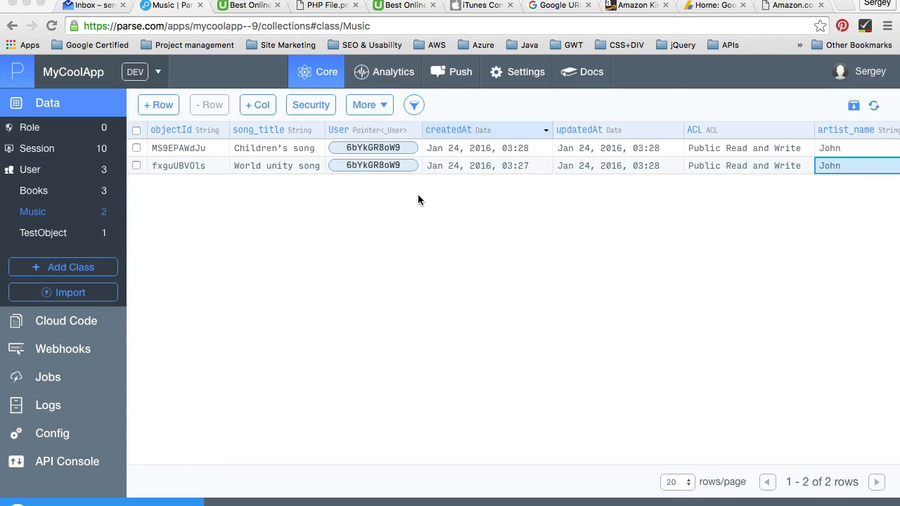
{"action": "mouse_move", "coordinate": [405, 189]}
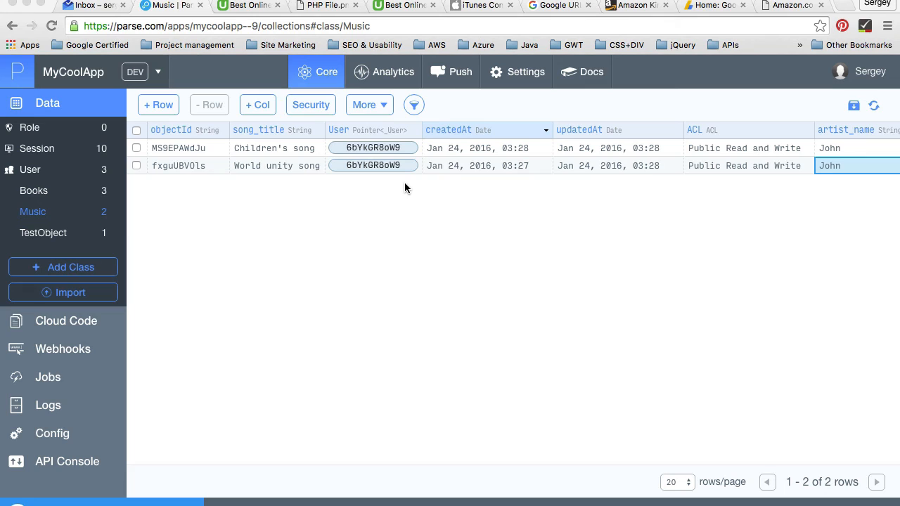
{"action": "mouse_move", "coordinate": [338, 206]}
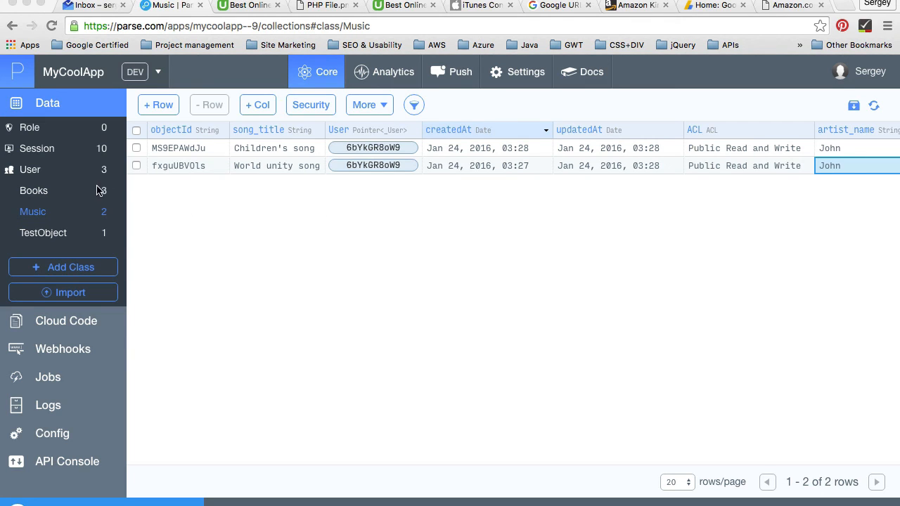
{"action": "left_click", "coordinate": [31, 168]}
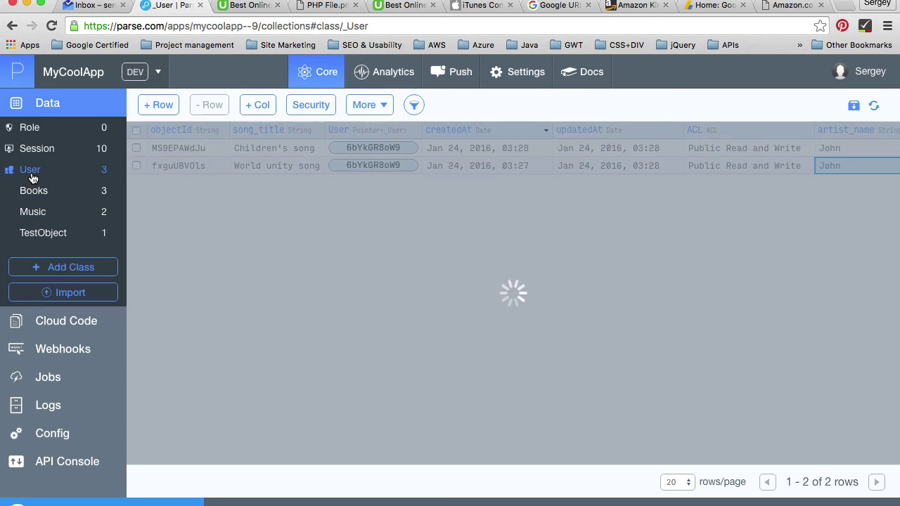
{"action": "left_click", "coordinate": [32, 211]}
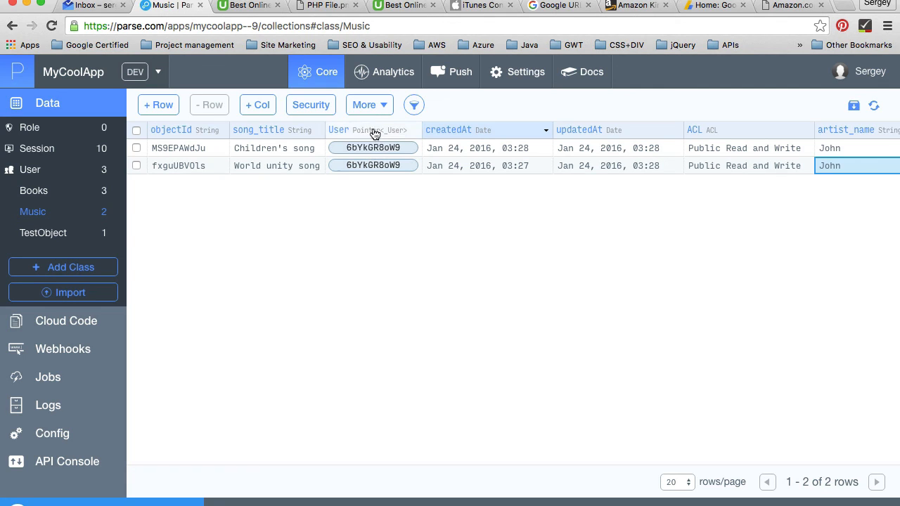
{"action": "mouse_move", "coordinate": [358, 160]}
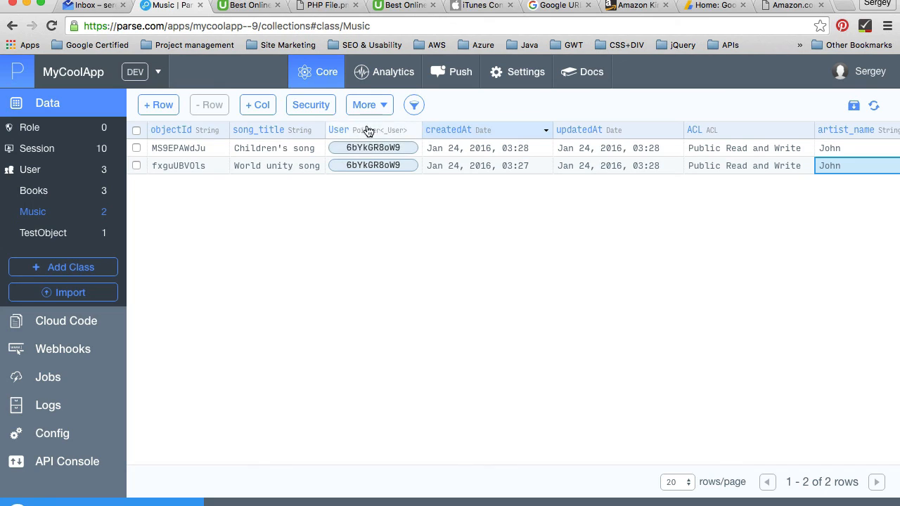
{"action": "mouse_move", "coordinate": [338, 139]}
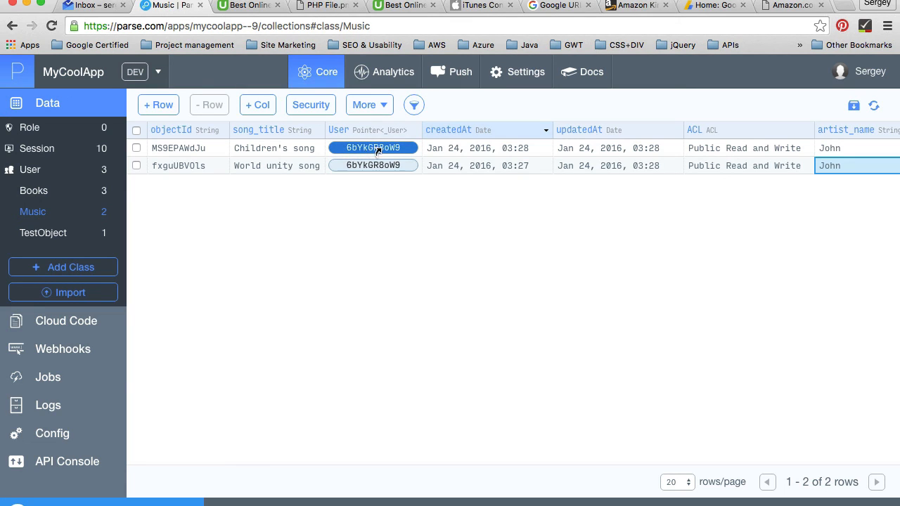
{"action": "mouse_move", "coordinate": [391, 147]}
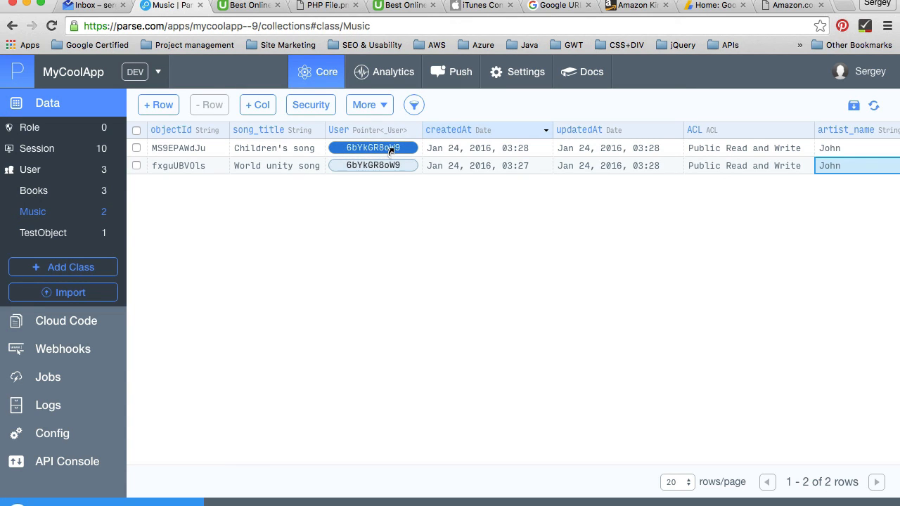